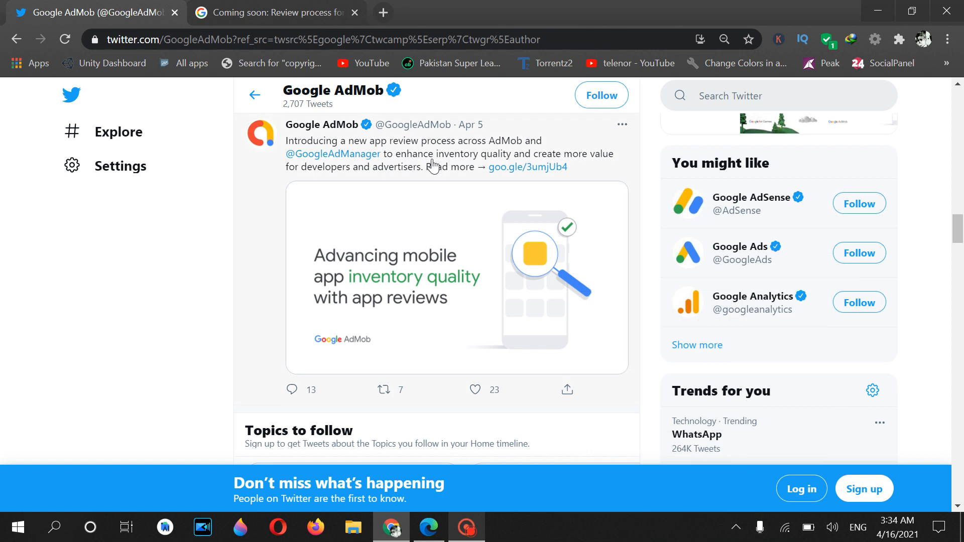
{"action": "mouse_move", "coordinate": [441, 163]}
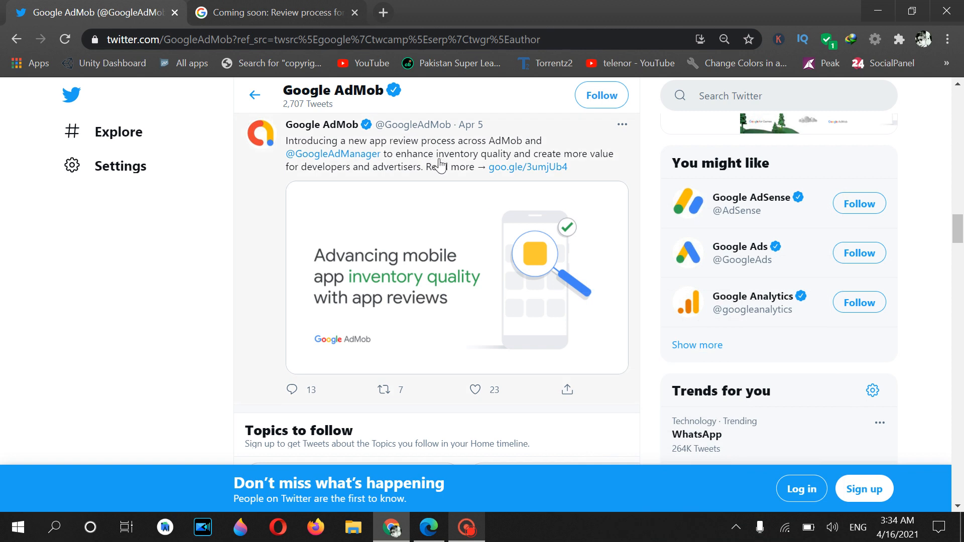
{"action": "mouse_move", "coordinate": [478, 154]}
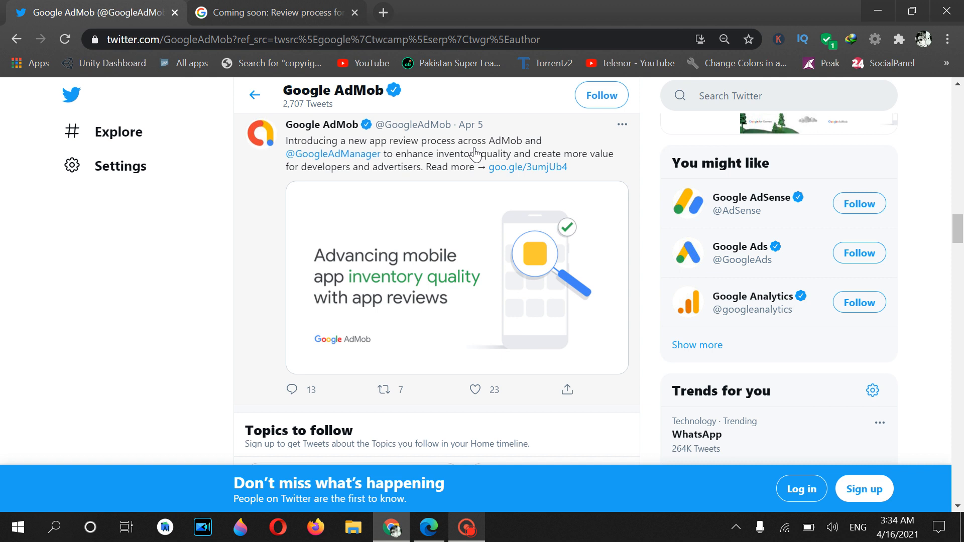
{"action": "mouse_move", "coordinate": [317, 152]}
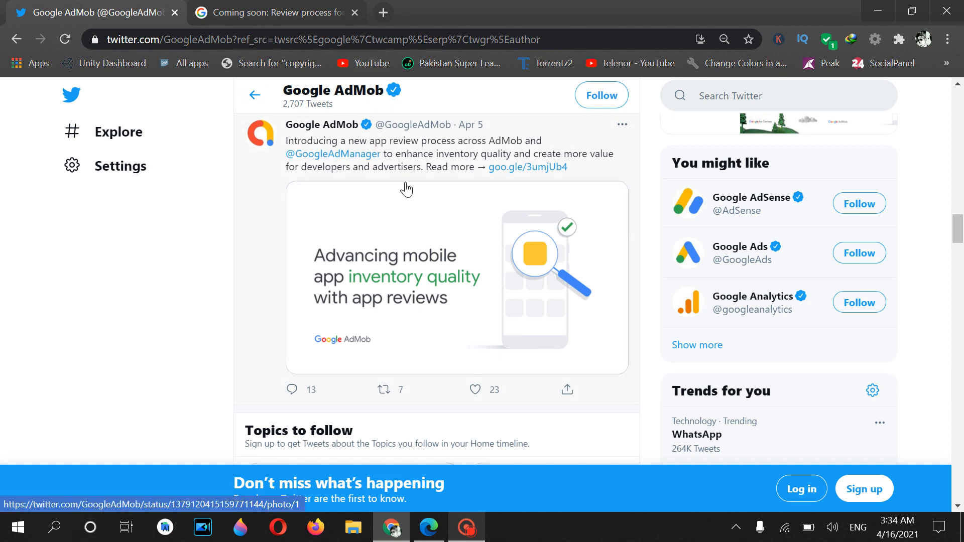
{"action": "mouse_move", "coordinate": [398, 164]}
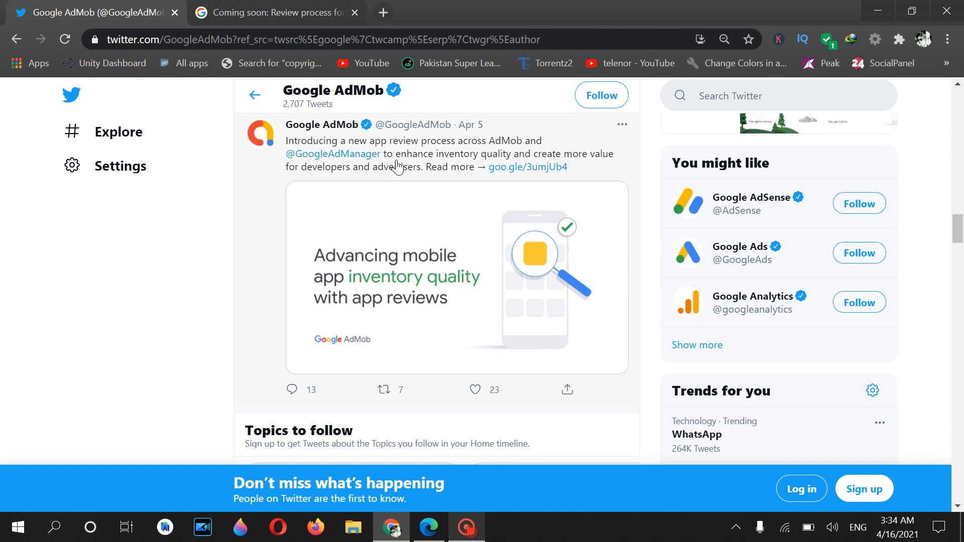
{"action": "mouse_move", "coordinate": [402, 162]}
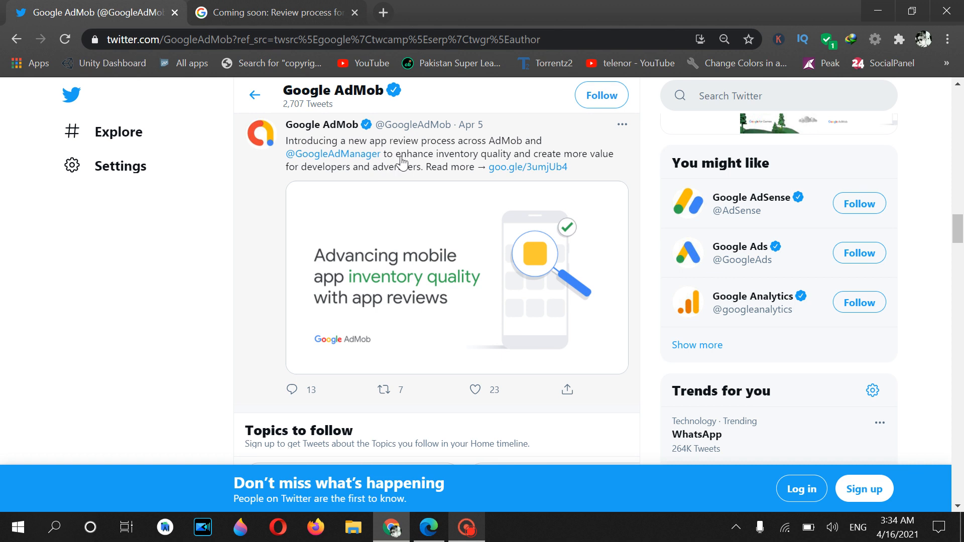
{"action": "mouse_move", "coordinate": [436, 151]}
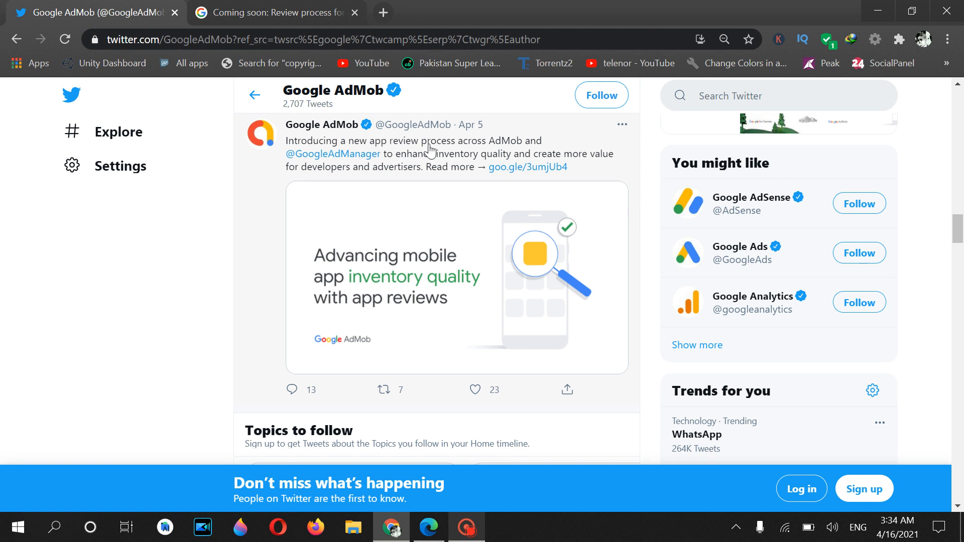
{"action": "mouse_move", "coordinate": [438, 148]}
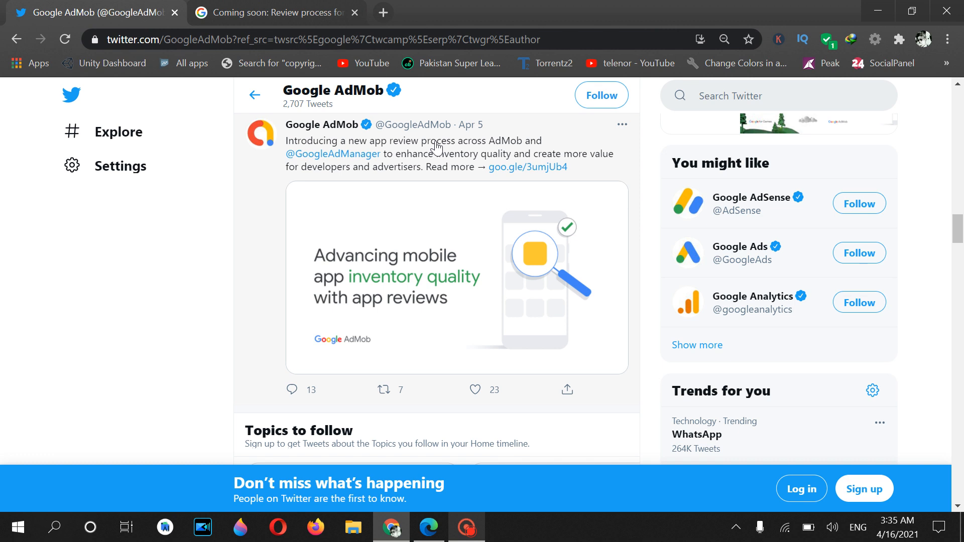
{"action": "mouse_move", "coordinate": [437, 141]}
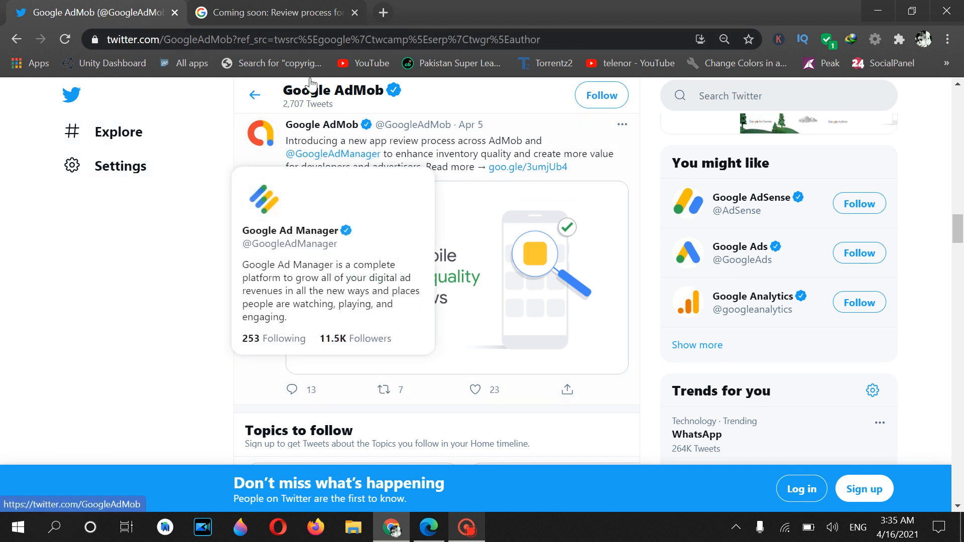
{"action": "mouse_move", "coordinate": [246, 158]}
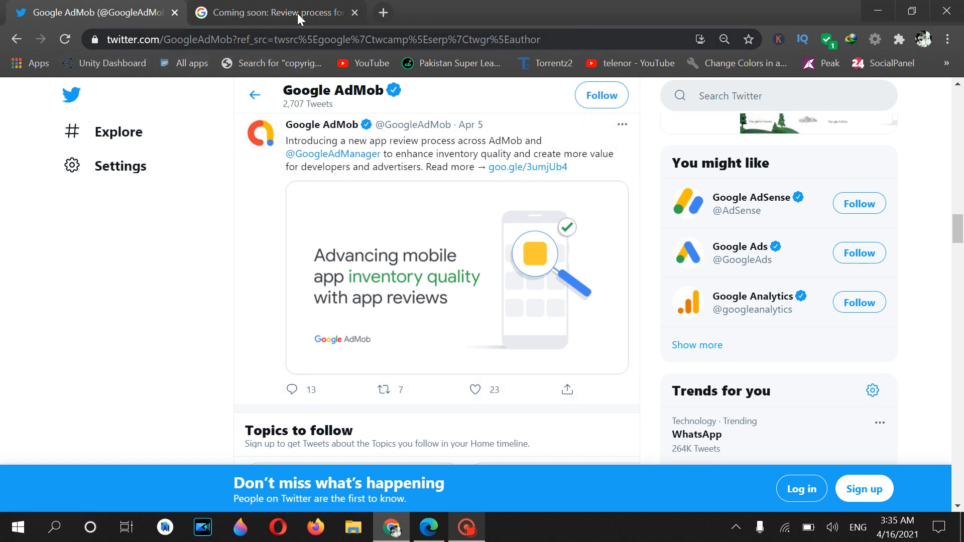
Switch to the 'Coming soon: Review process' Help article and highlight 'May 2021' in its second paragraph
{"action": "left_click", "coordinate": [283, 11]}
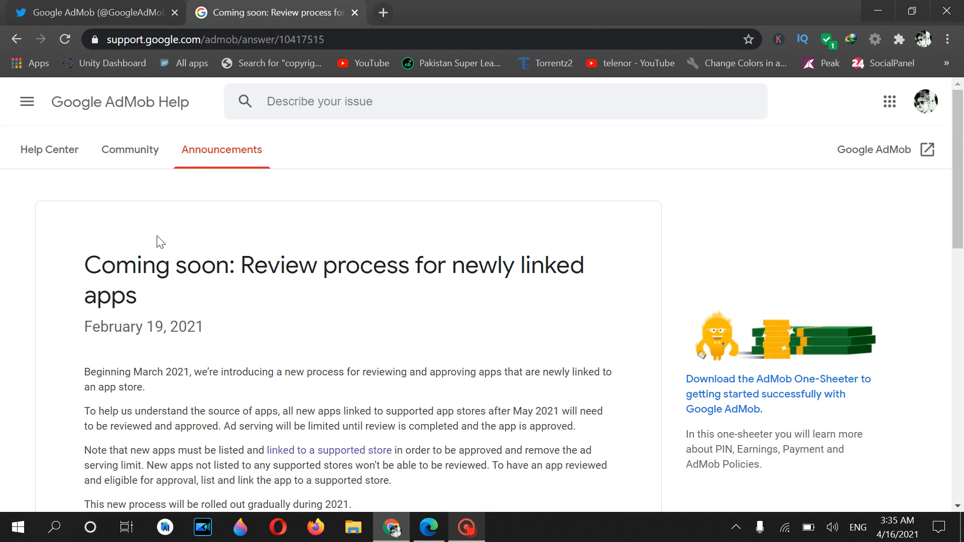
{"action": "mouse_move", "coordinate": [139, 228]}
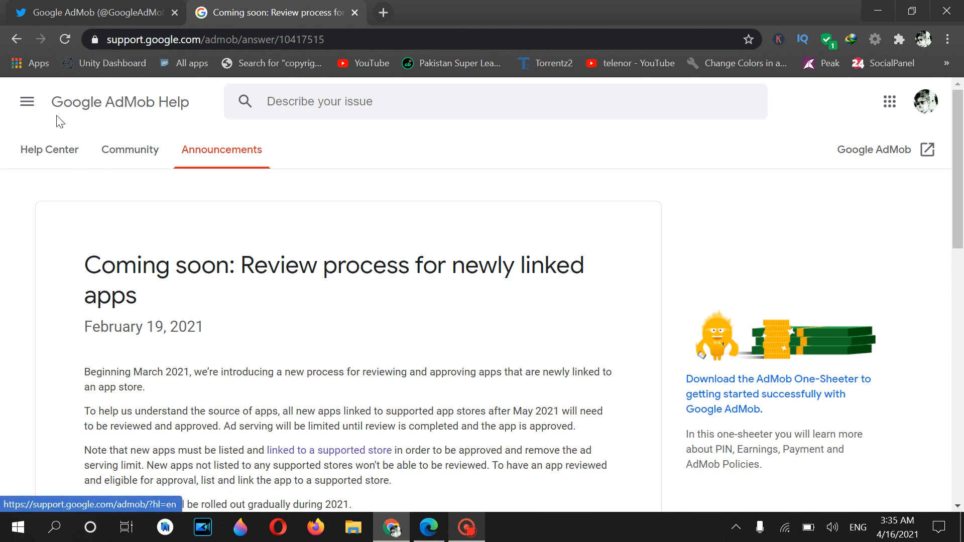
{"action": "mouse_move", "coordinate": [235, 153]}
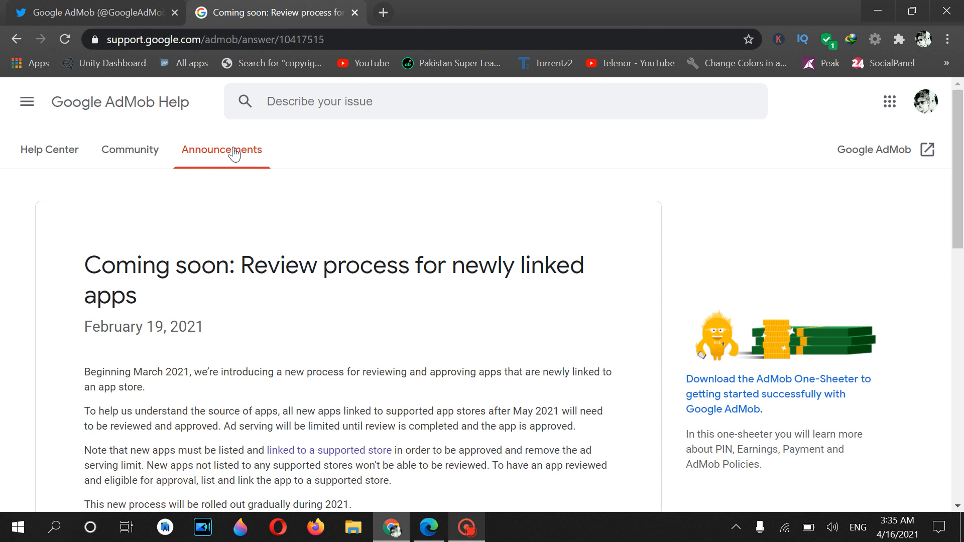
{"action": "scroll", "scroll_direction": "down", "scroll_amount": 3}
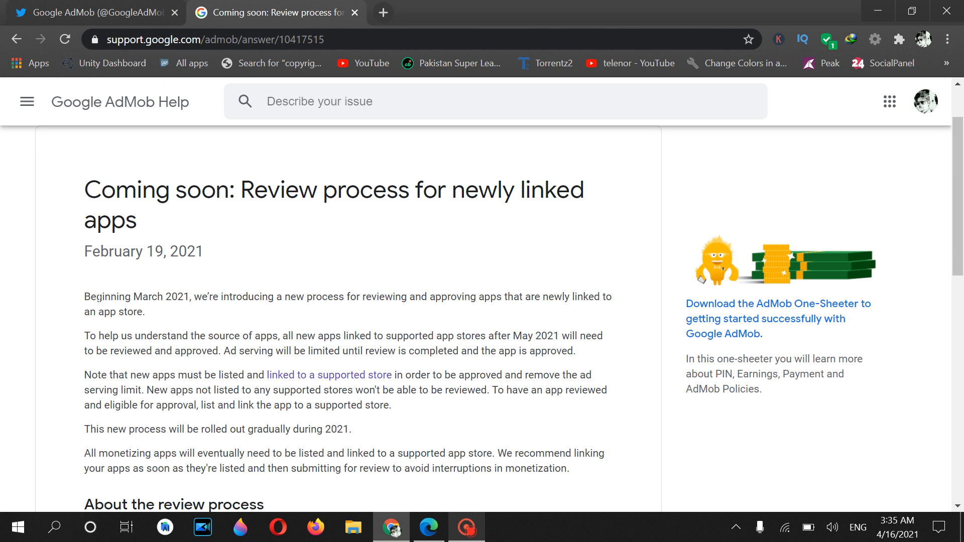
{"action": "mouse_move", "coordinate": [296, 312]}
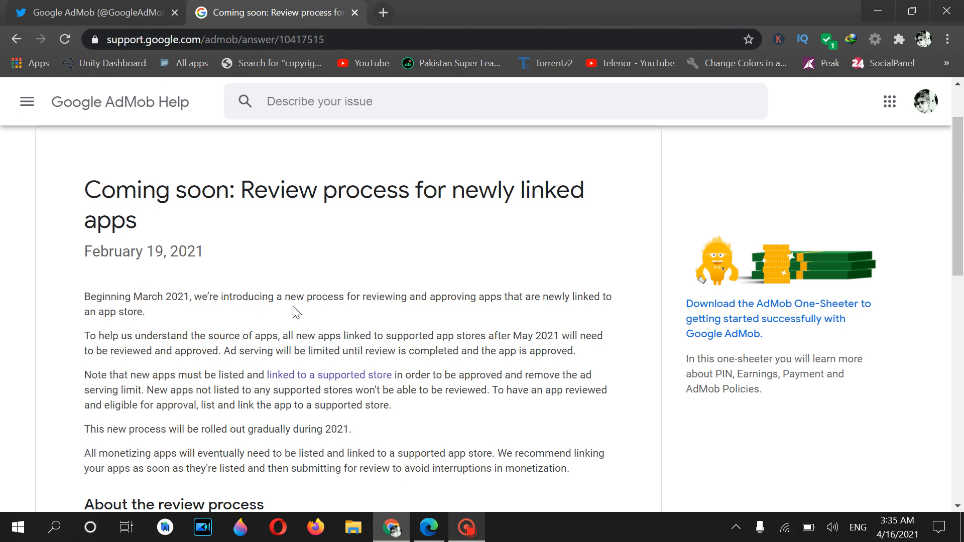
{"action": "mouse_move", "coordinate": [313, 311]}
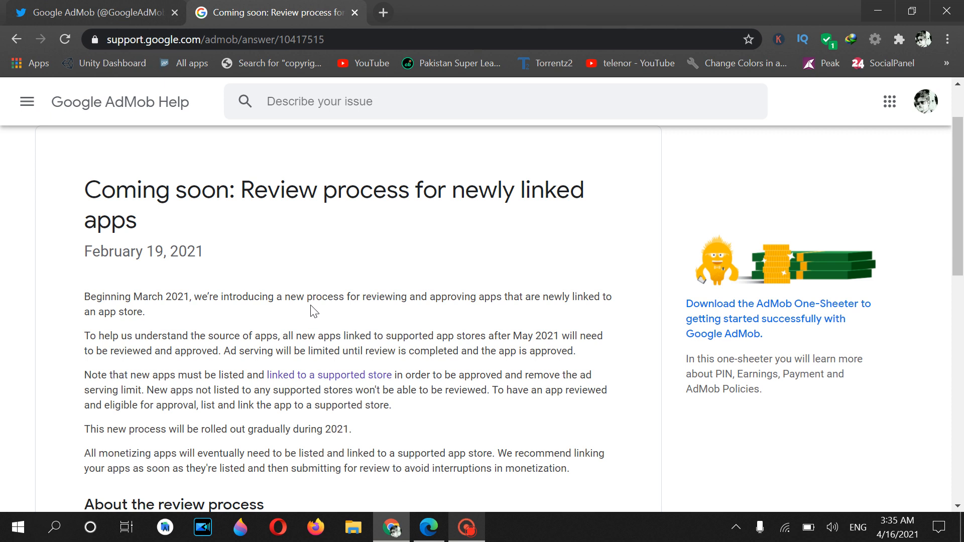
{"action": "mouse_move", "coordinate": [223, 152]}
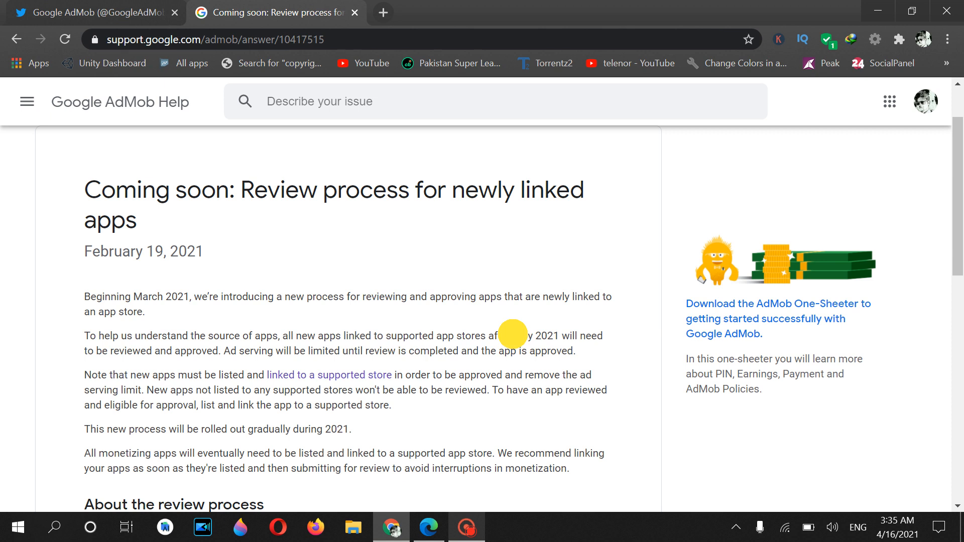
{"action": "double_click", "coordinate": [523, 336]}
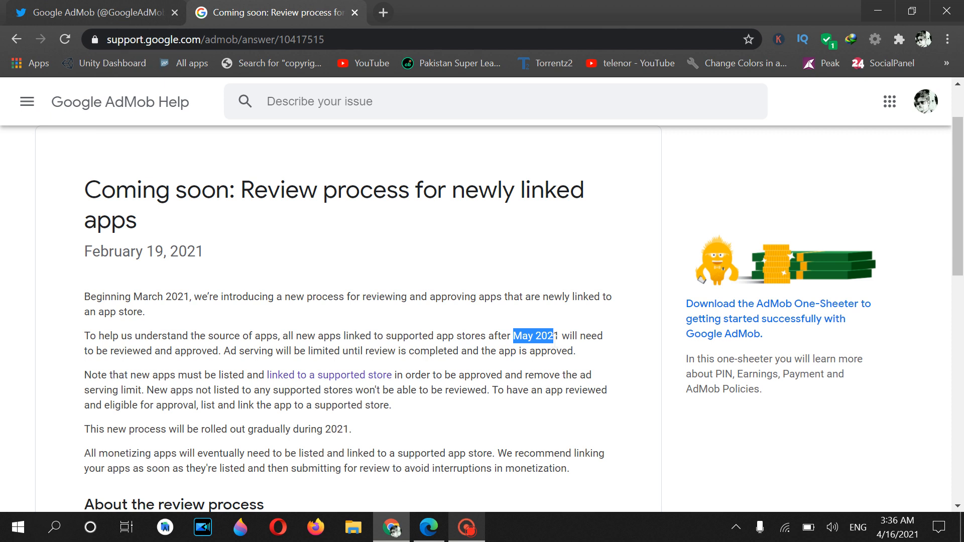
{"action": "mouse_move", "coordinate": [454, 290]}
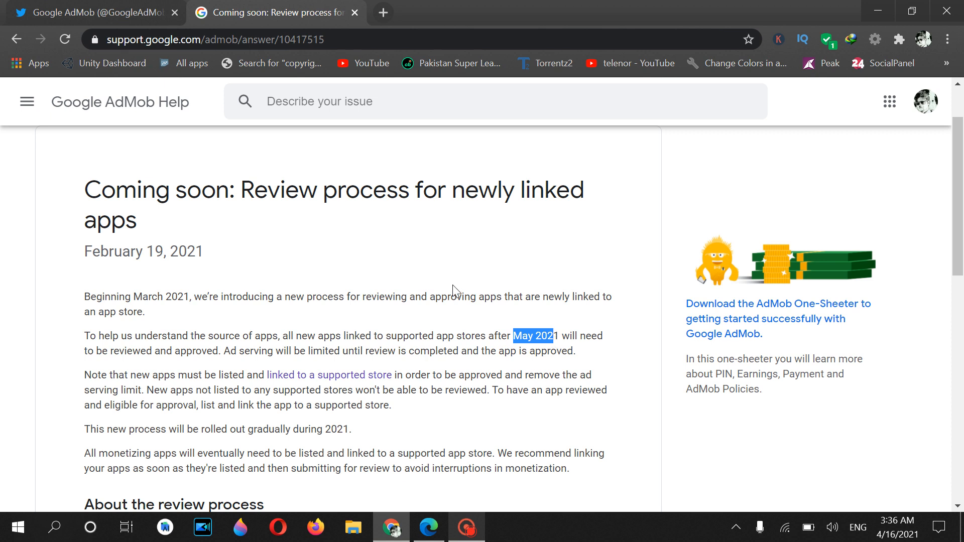
{"action": "scroll", "scroll_direction": "down", "scroll_amount": 3}
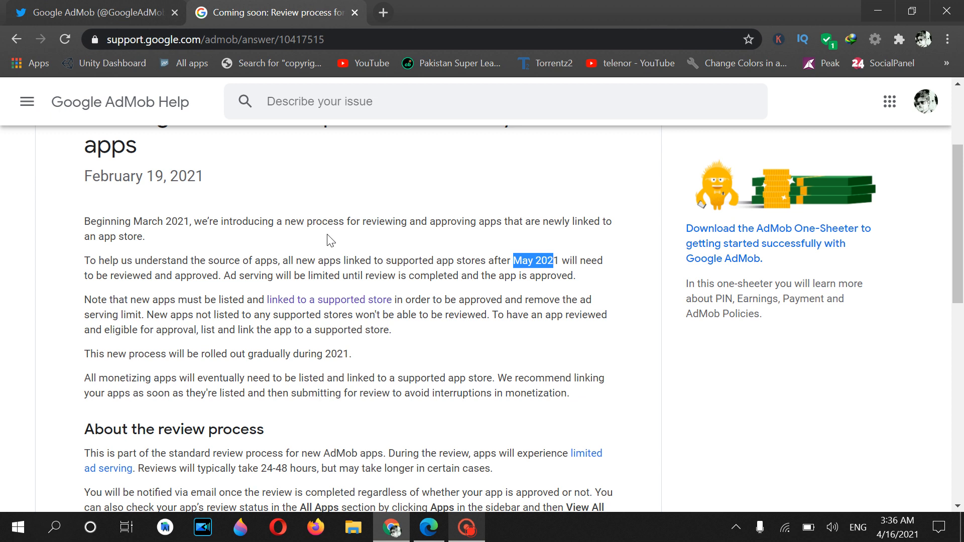
{"action": "mouse_move", "coordinate": [317, 240]}
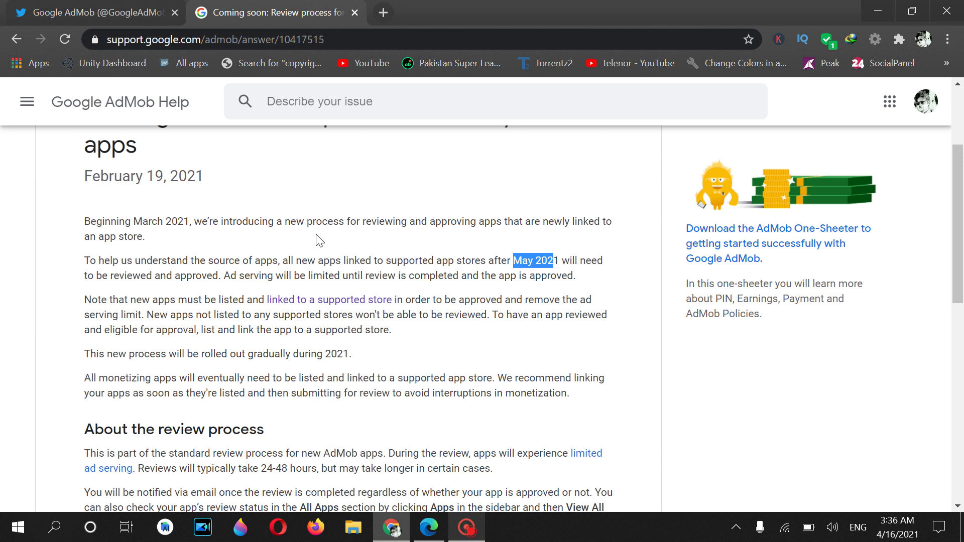
{"action": "scroll", "scroll_direction": "down", "scroll_amount": 3}
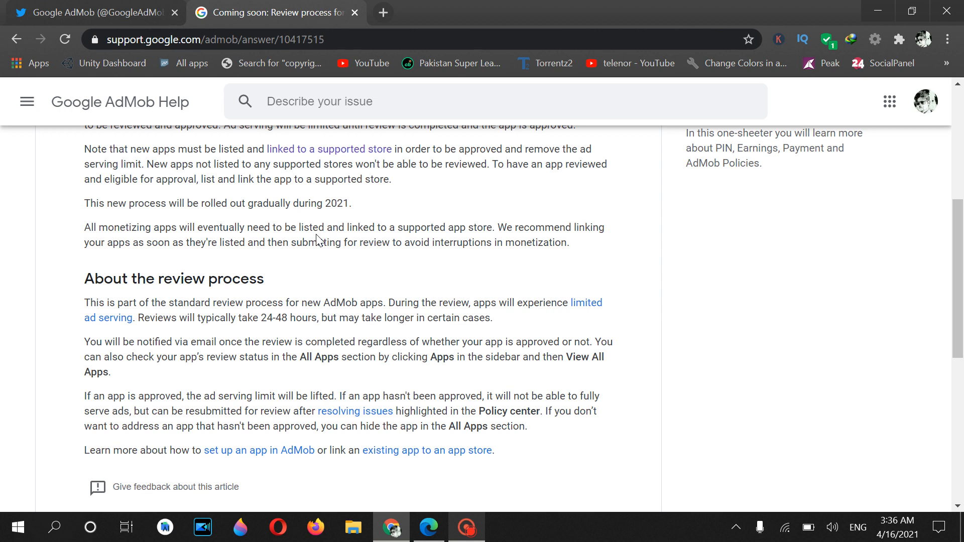
{"action": "mouse_move", "coordinate": [106, 112]}
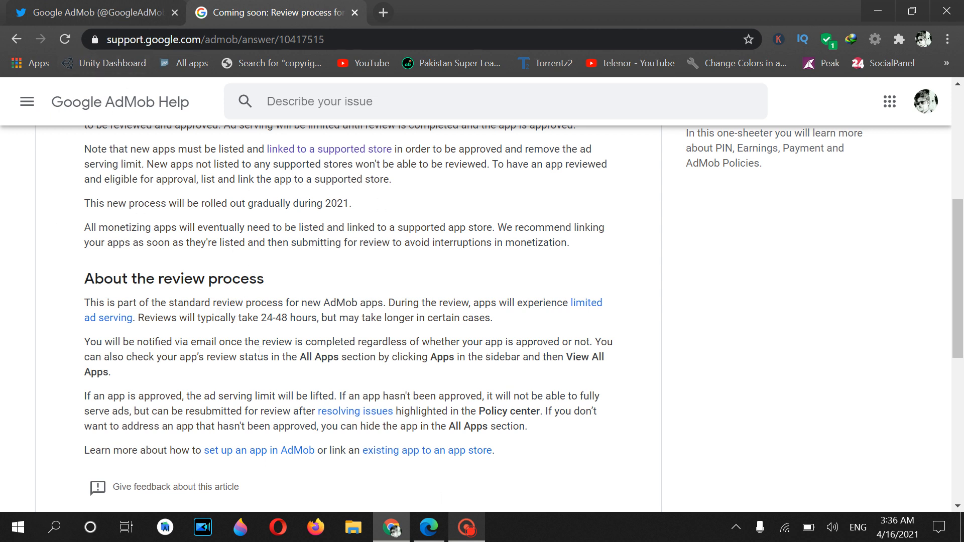
{"action": "mouse_move", "coordinate": [296, 372]}
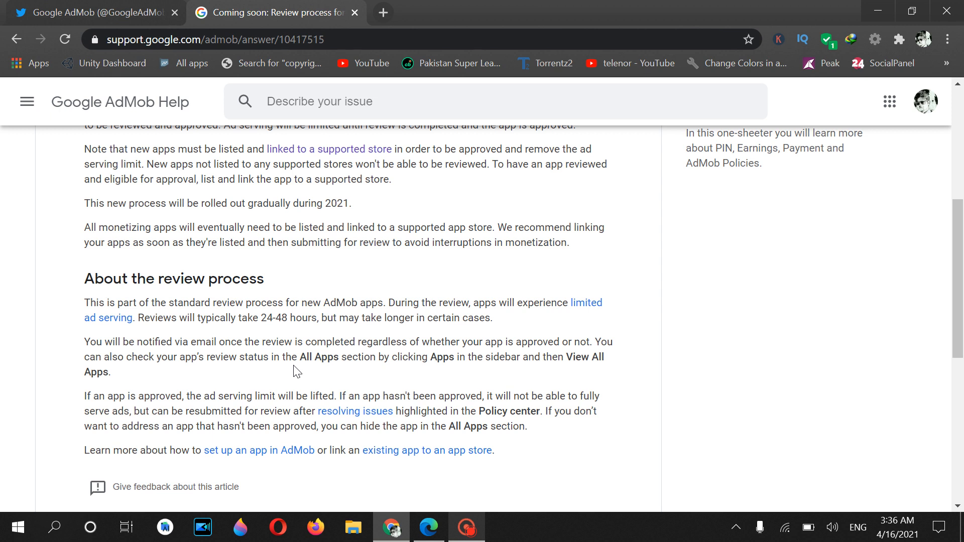
{"action": "mouse_move", "coordinate": [368, 354]}
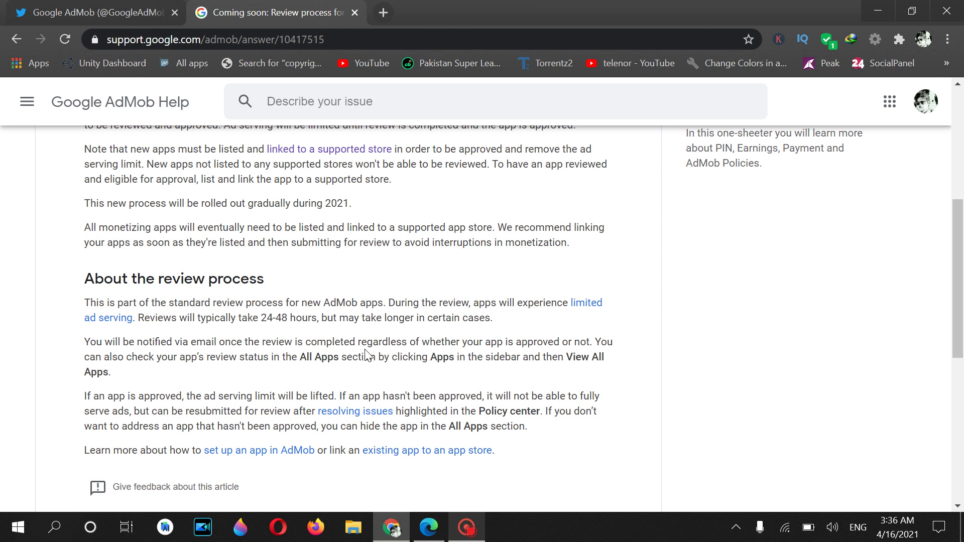
{"action": "mouse_move", "coordinate": [381, 316]}
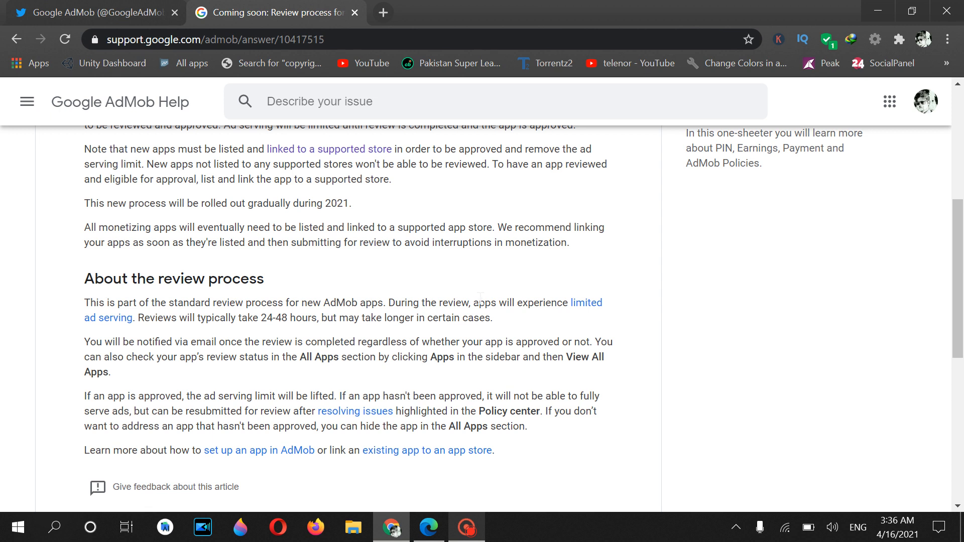
{"action": "mouse_move", "coordinate": [229, 377]}
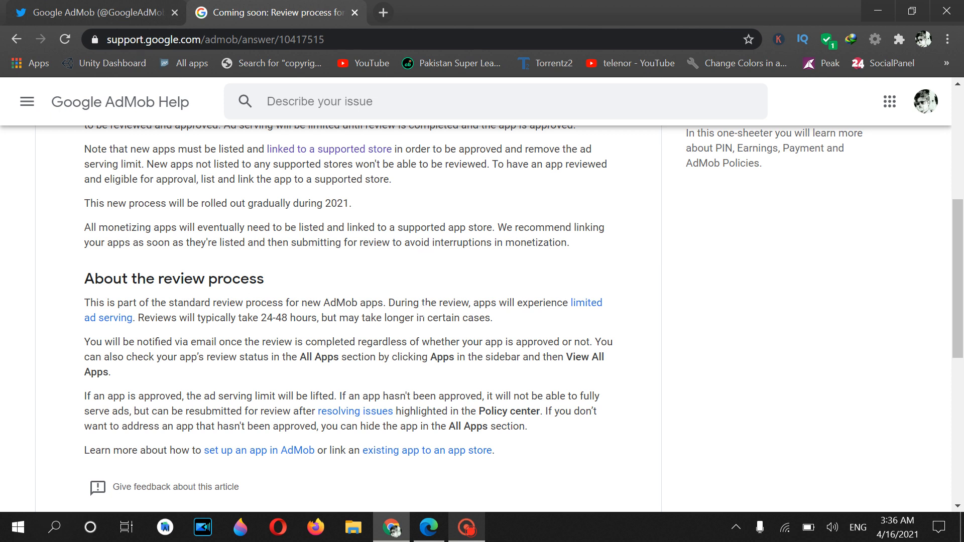
{"action": "mouse_move", "coordinate": [315, 337]}
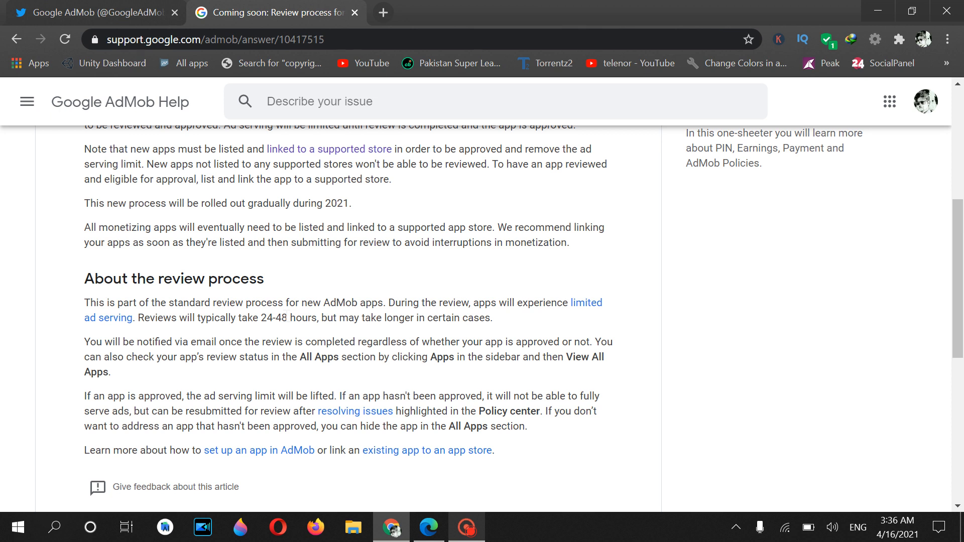
{"action": "mouse_move", "coordinate": [551, 302]}
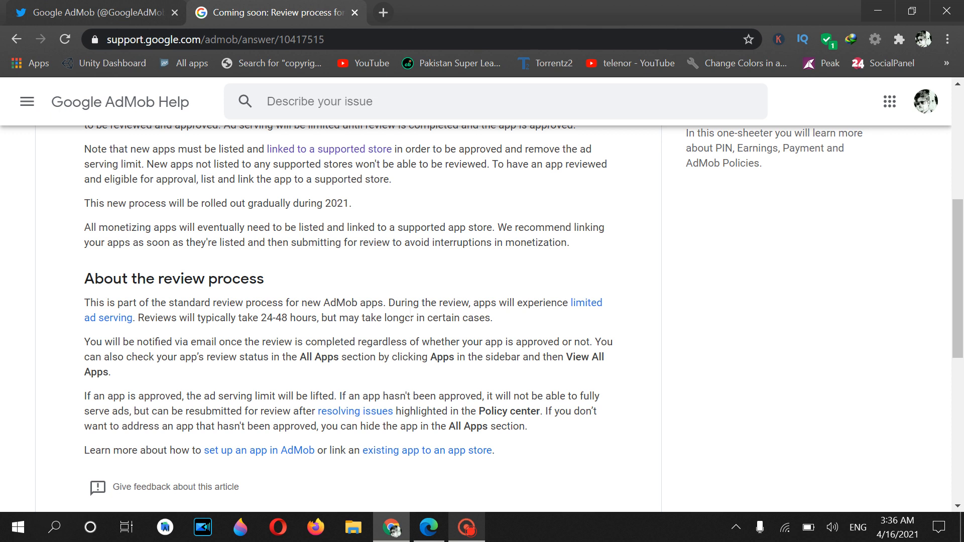
{"action": "mouse_move", "coordinate": [515, 293]}
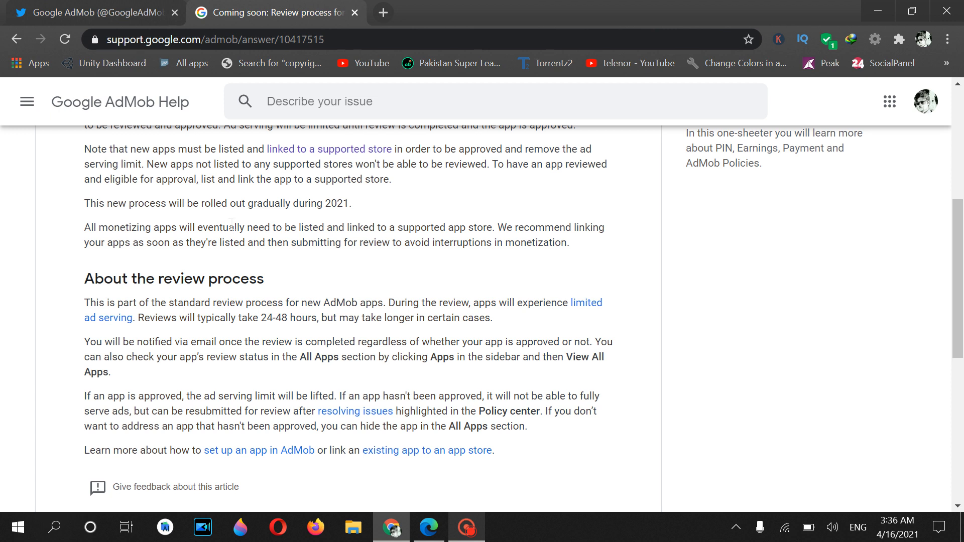
Scroll back to the article top, re-highlight 'May 2021', and return to the AdMob tweet
{"action": "scroll", "scroll_direction": "up", "scroll_amount": 3}
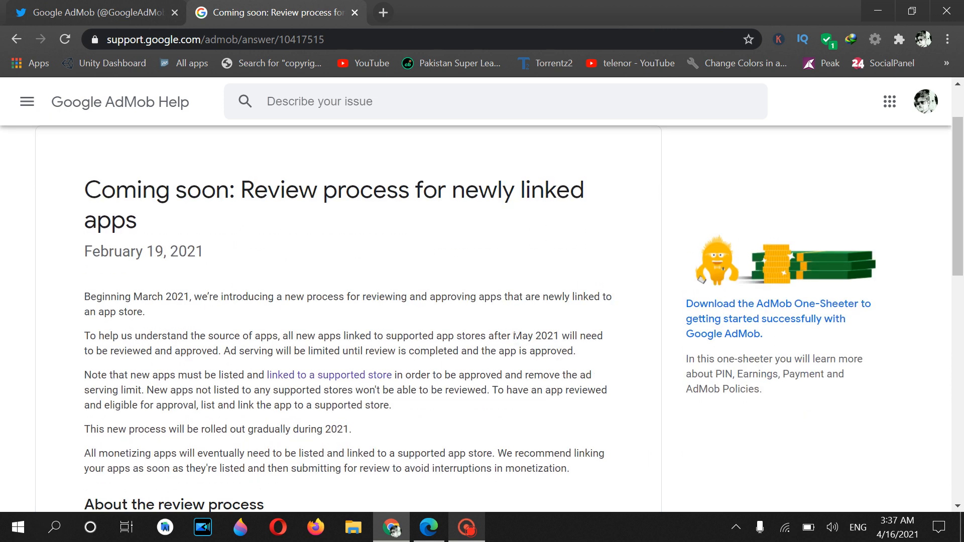
{"action": "double_click", "coordinate": [527, 336]}
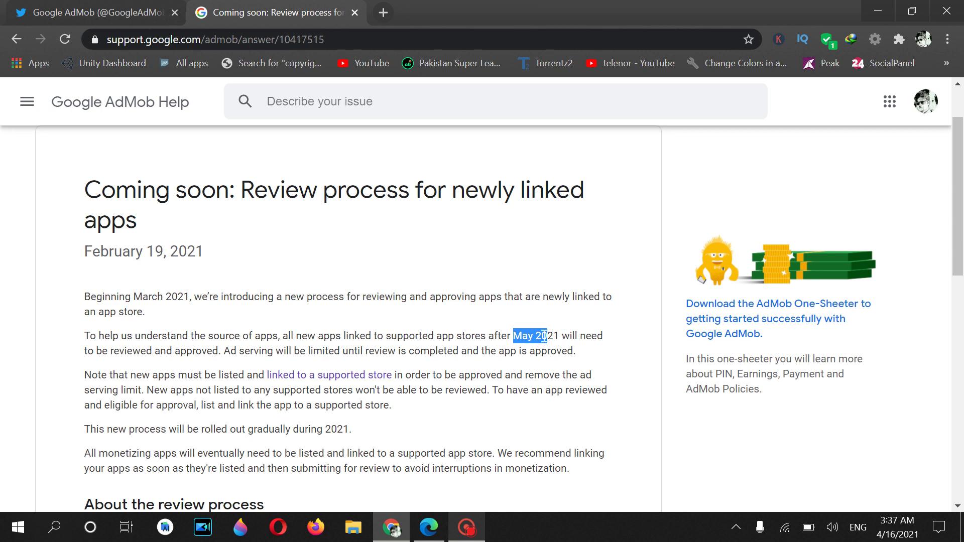
{"action": "left_click", "coordinate": [90, 12]}
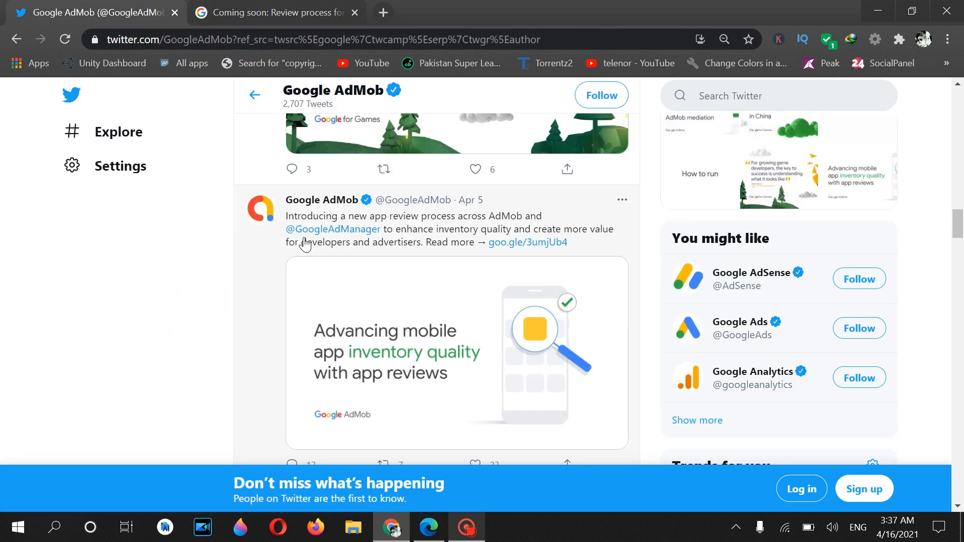
{"action": "mouse_move", "coordinate": [475, 202]}
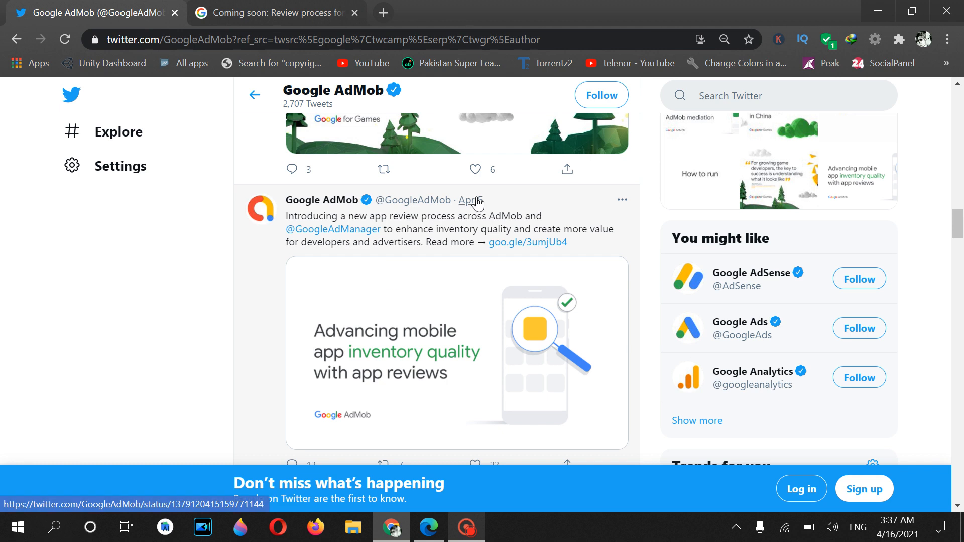
{"action": "mouse_move", "coordinate": [472, 200]}
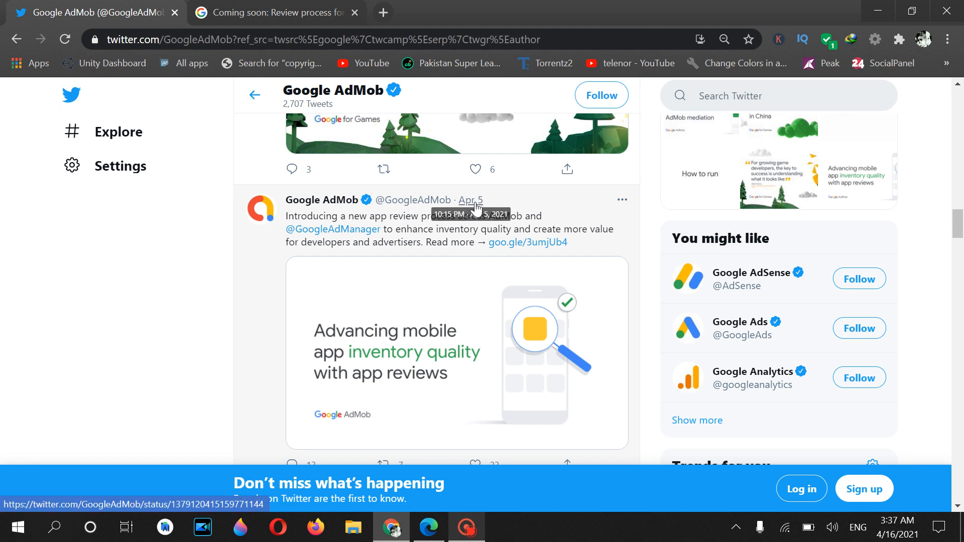
{"action": "mouse_move", "coordinate": [385, 428]}
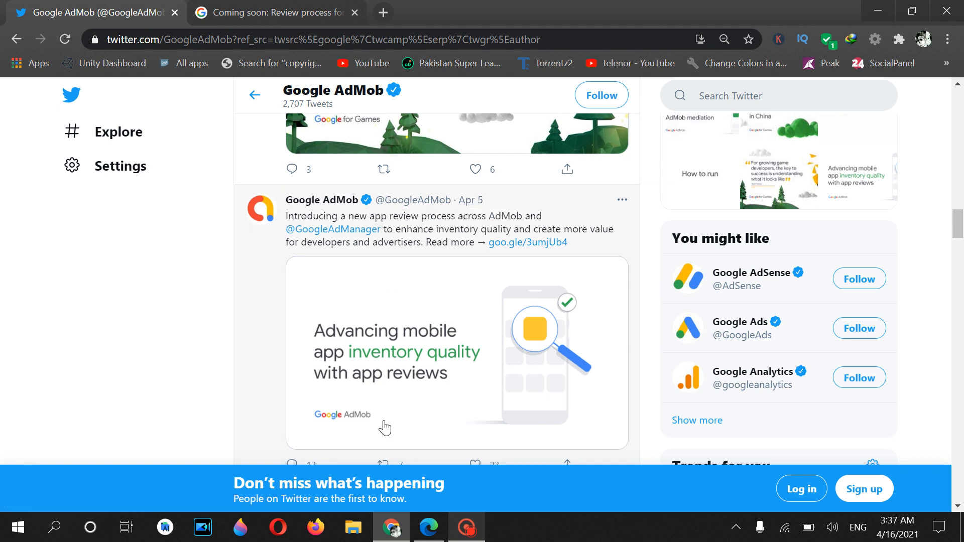
{"action": "mouse_move", "coordinate": [374, 271]}
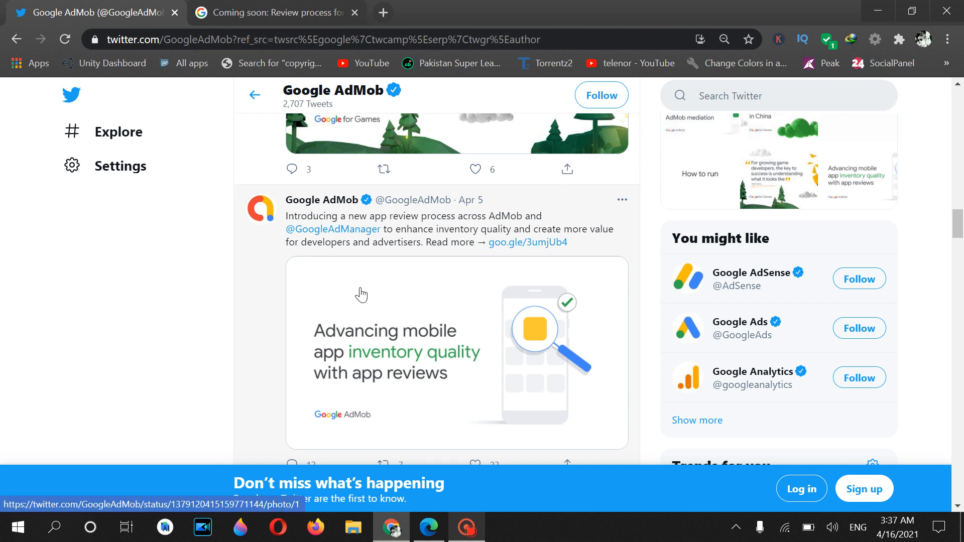
{"action": "mouse_move", "coordinate": [508, 271]}
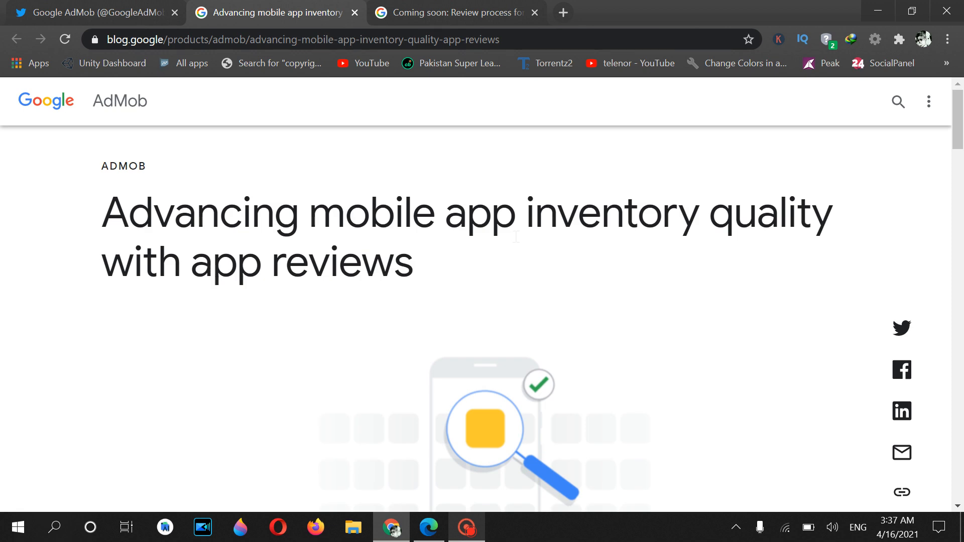
{"action": "mouse_move", "coordinate": [492, 256]}
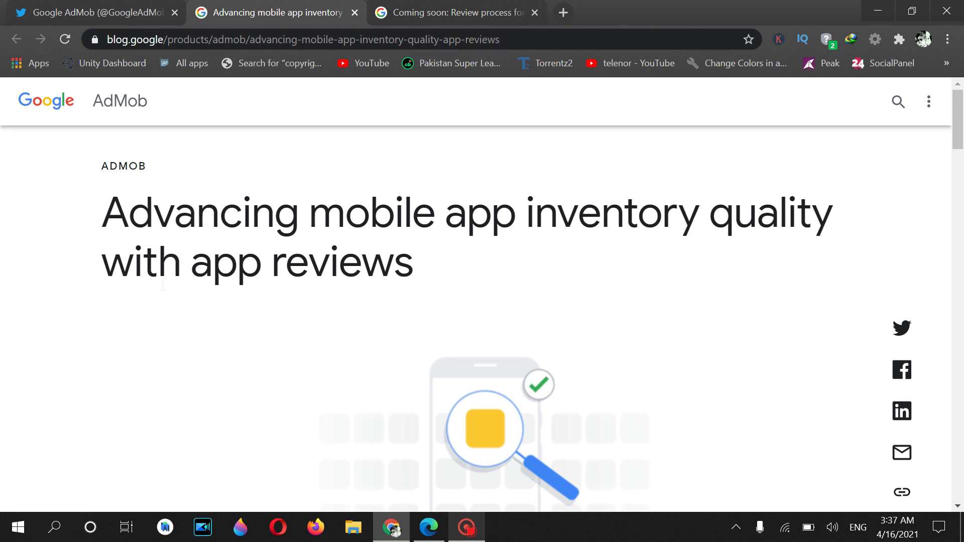
Scroll the blog post past 'What's the new app review process?' to the app status screenshot
{"action": "scroll", "scroll_direction": "down", "scroll_amount": 3}
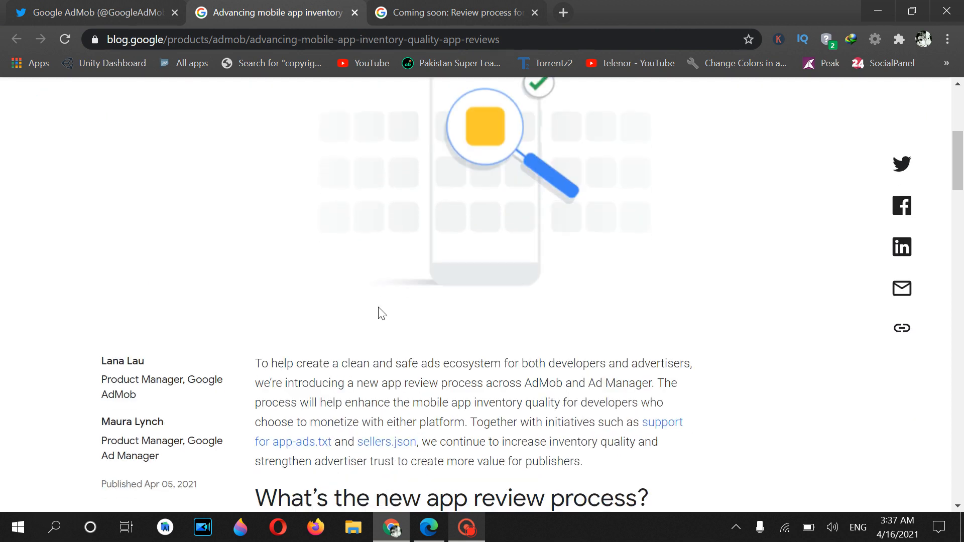
{"action": "scroll", "scroll_direction": "down", "scroll_amount": 3}
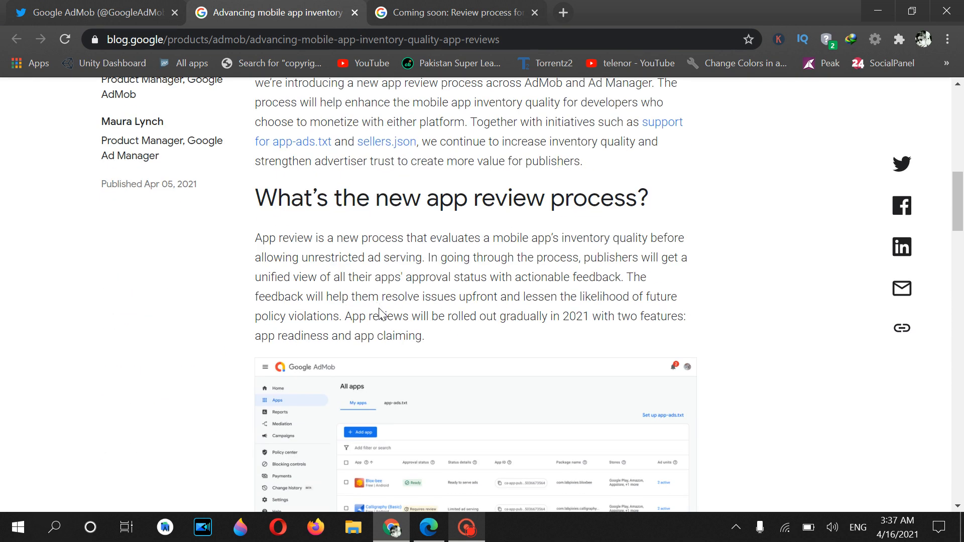
{"action": "mouse_move", "coordinate": [418, 239]}
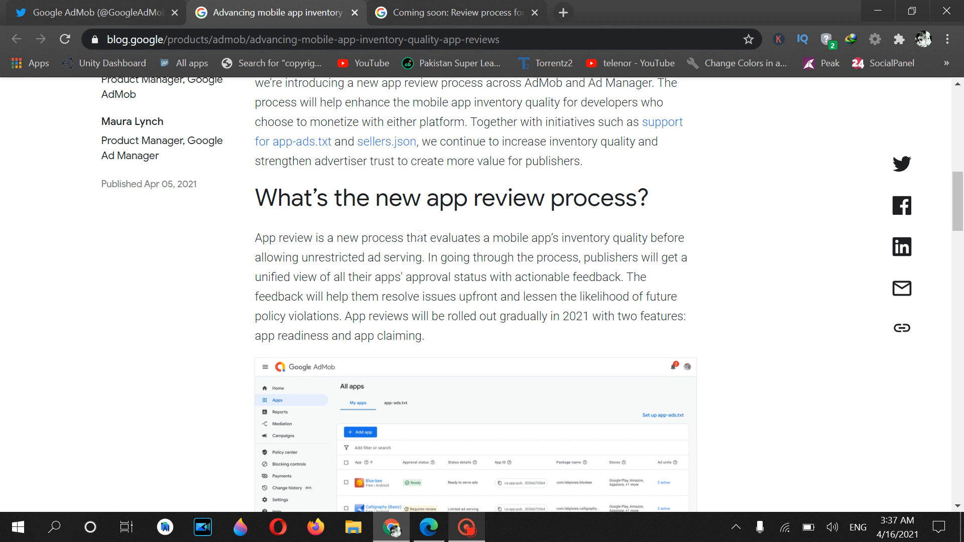
{"action": "scroll", "scroll_direction": "down", "scroll_amount": 3}
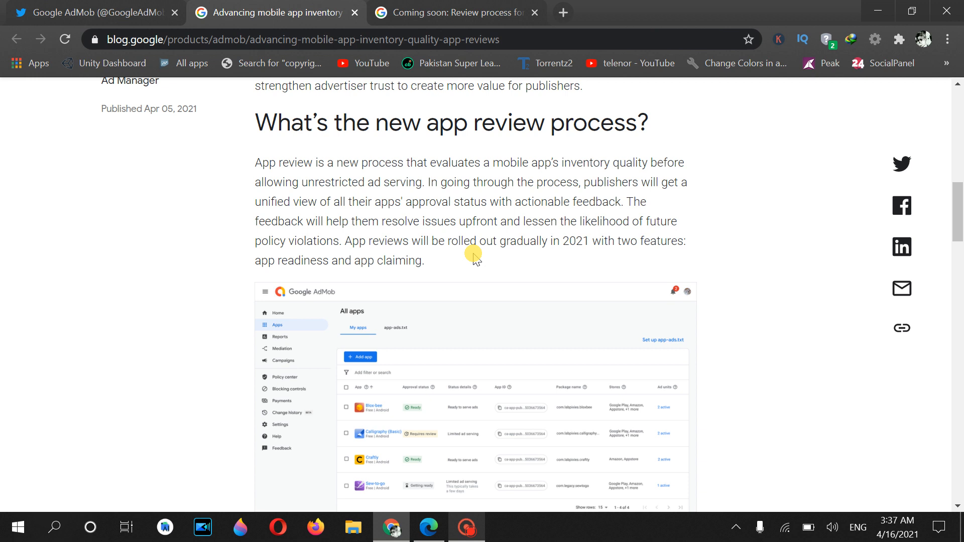
{"action": "scroll", "scroll_direction": "down", "scroll_amount": 3}
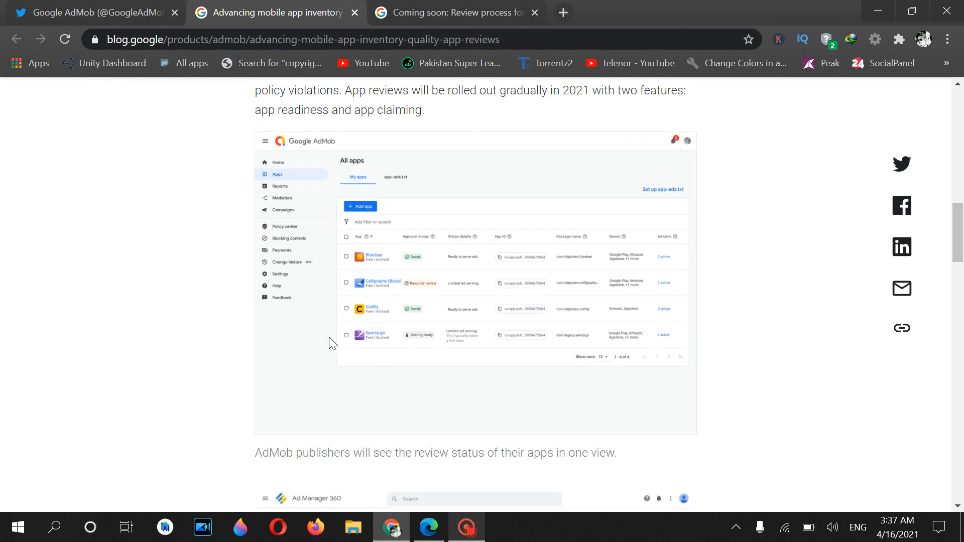
{"action": "mouse_move", "coordinate": [947, 39]}
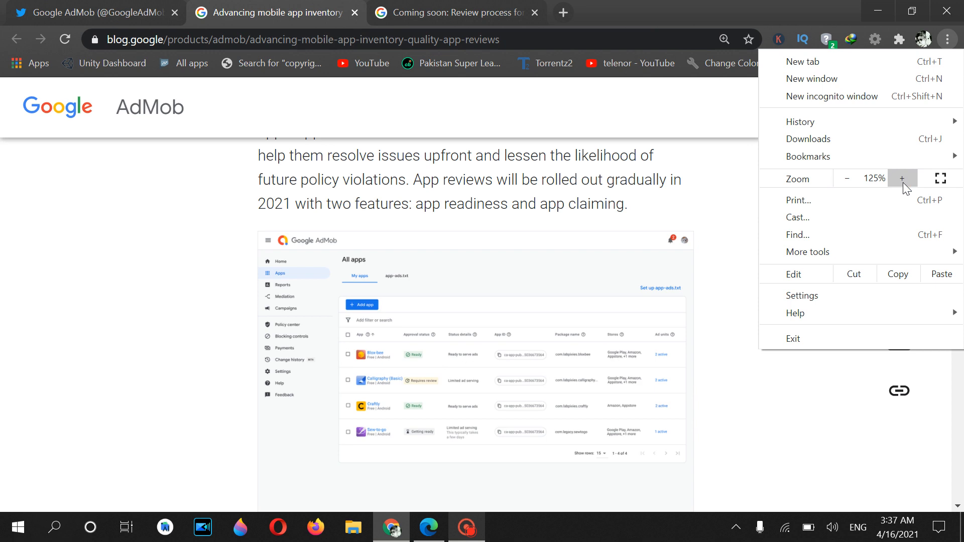
Zoom the blog post to 150% so the All apps review-status screenshot is easier to read
{"action": "left_click", "coordinate": [744, 195]}
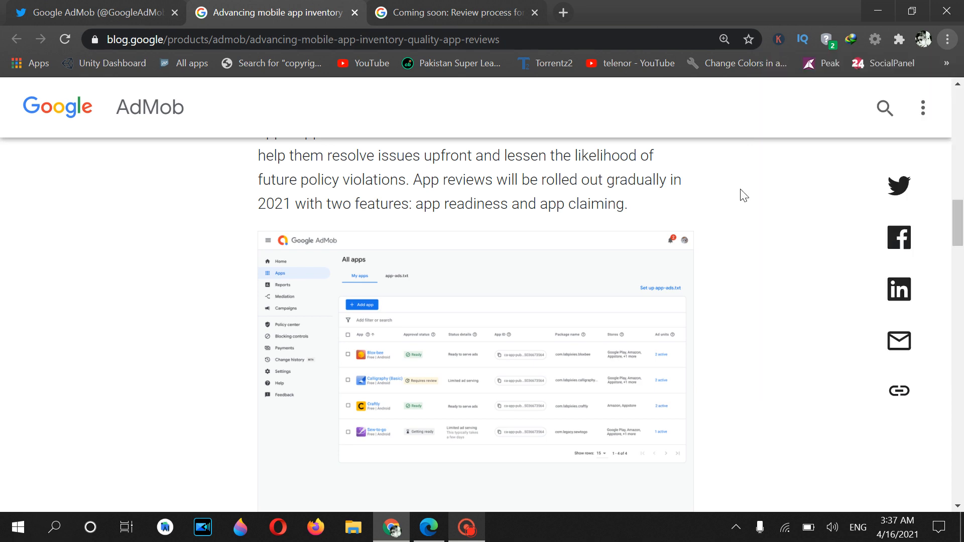
{"action": "scroll", "scroll_direction": "down", "scroll_amount": 3}
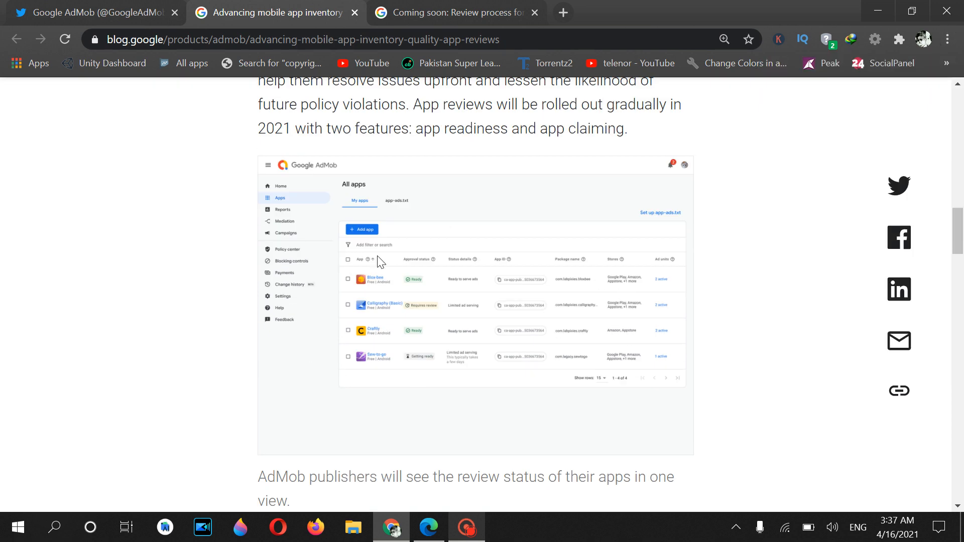
{"action": "mouse_move", "coordinate": [604, 319]}
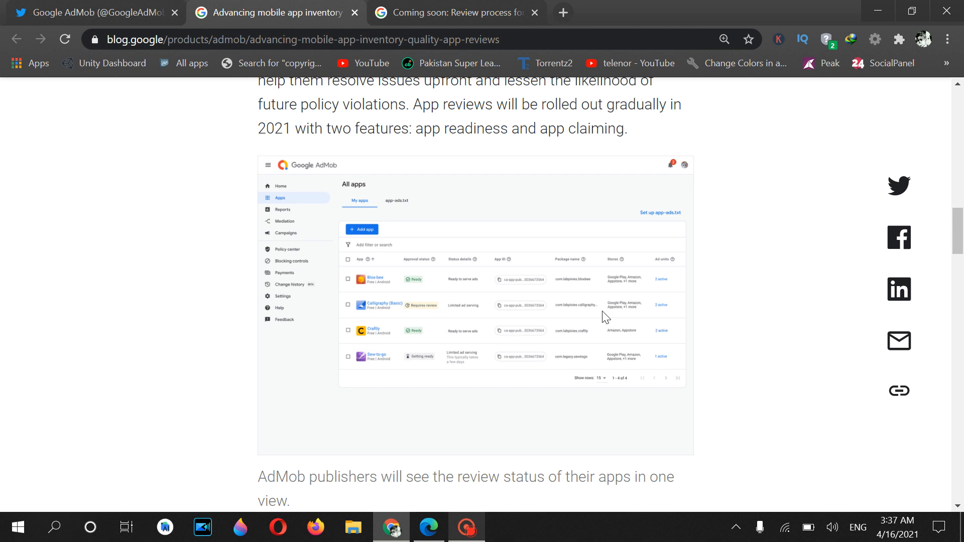
{"action": "mouse_move", "coordinate": [442, 314]}
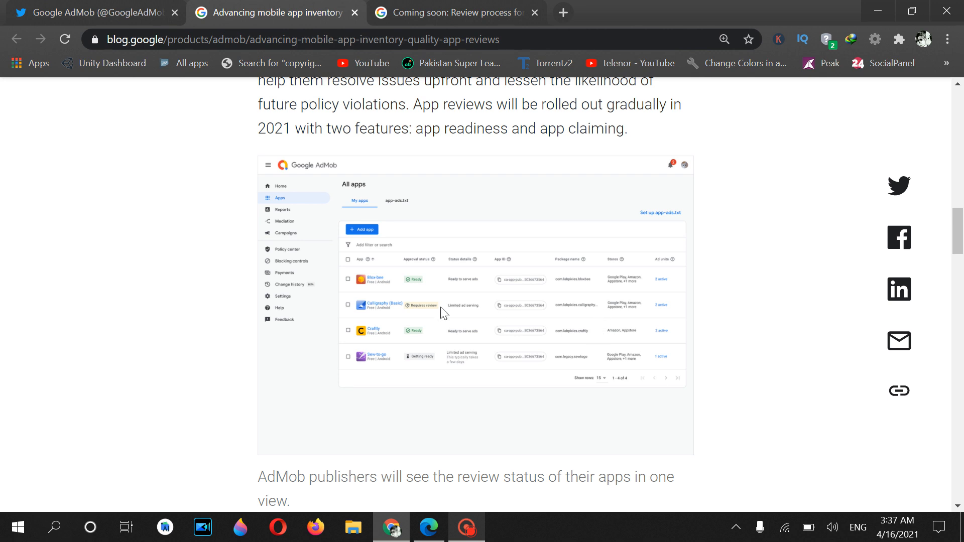
{"action": "left_click", "coordinate": [949, 38]}
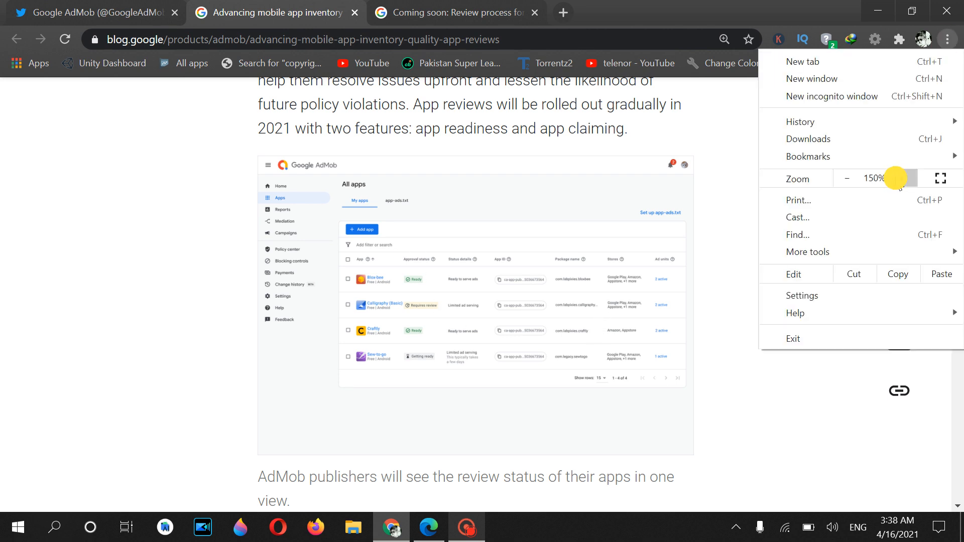
{"action": "left_click", "coordinate": [846, 179]}
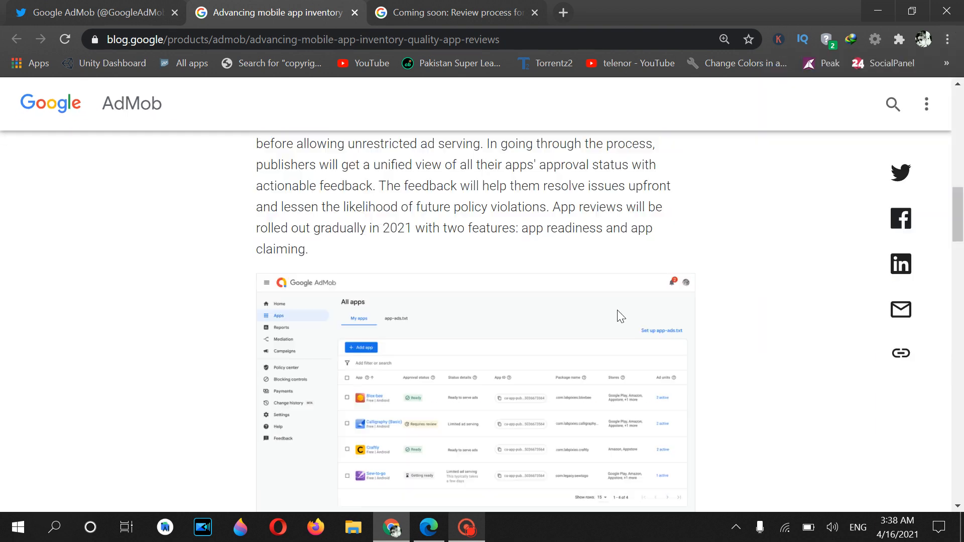
{"action": "scroll", "scroll_direction": "down", "scroll_amount": 3}
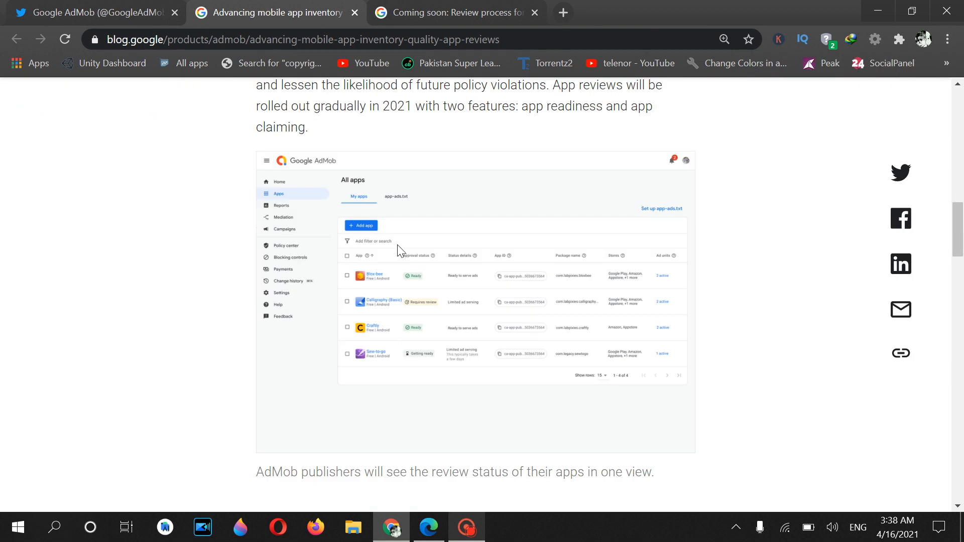
{"action": "mouse_move", "coordinate": [468, 320]}
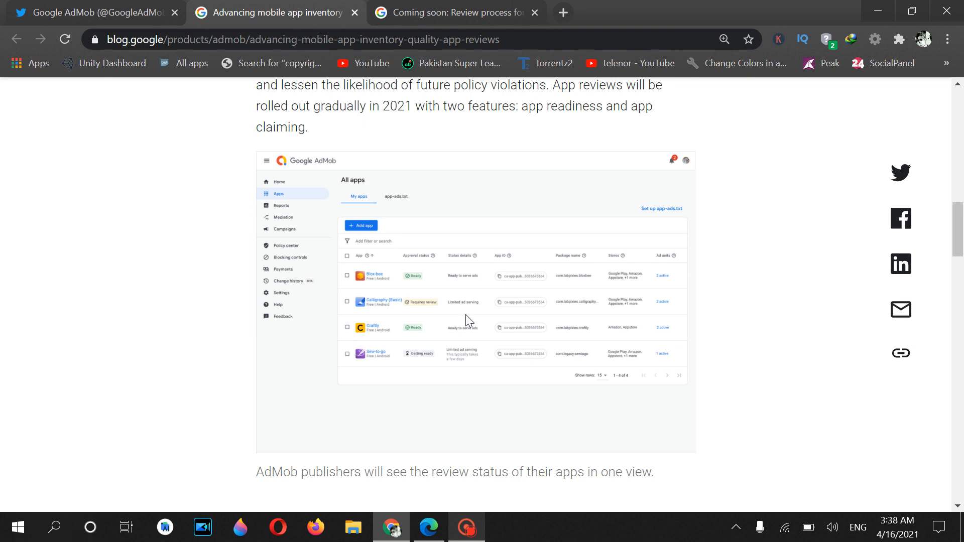
{"action": "mouse_move", "coordinate": [413, 266]}
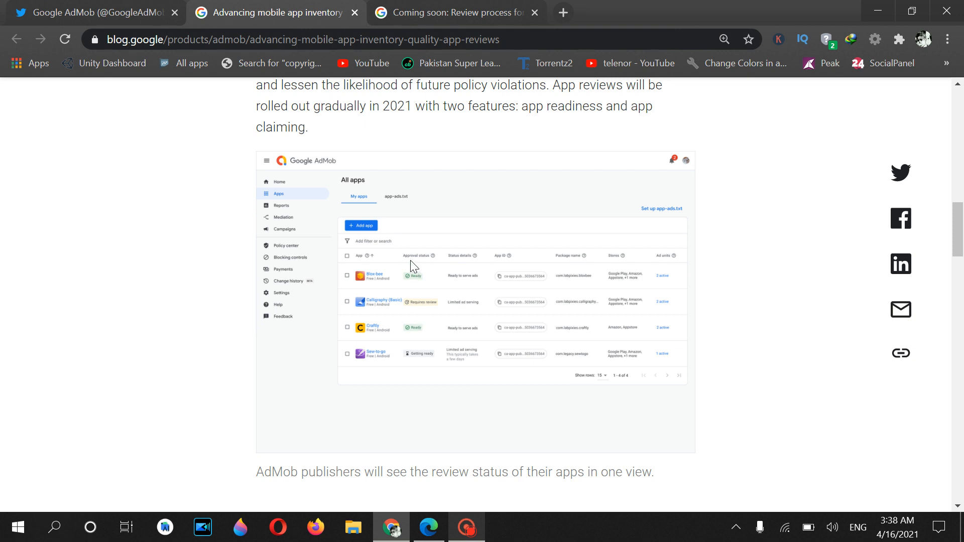
{"action": "mouse_move", "coordinate": [421, 351]}
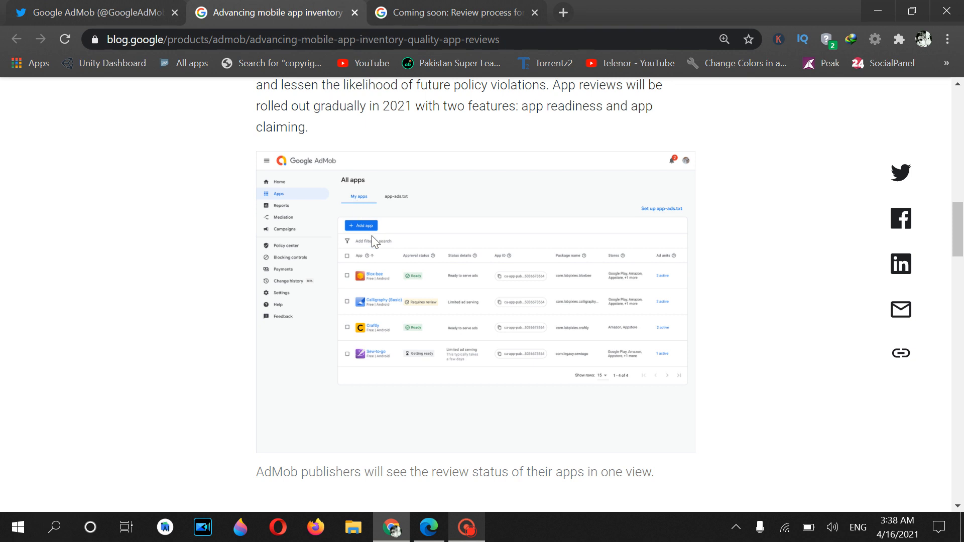
{"action": "mouse_move", "coordinate": [422, 367]}
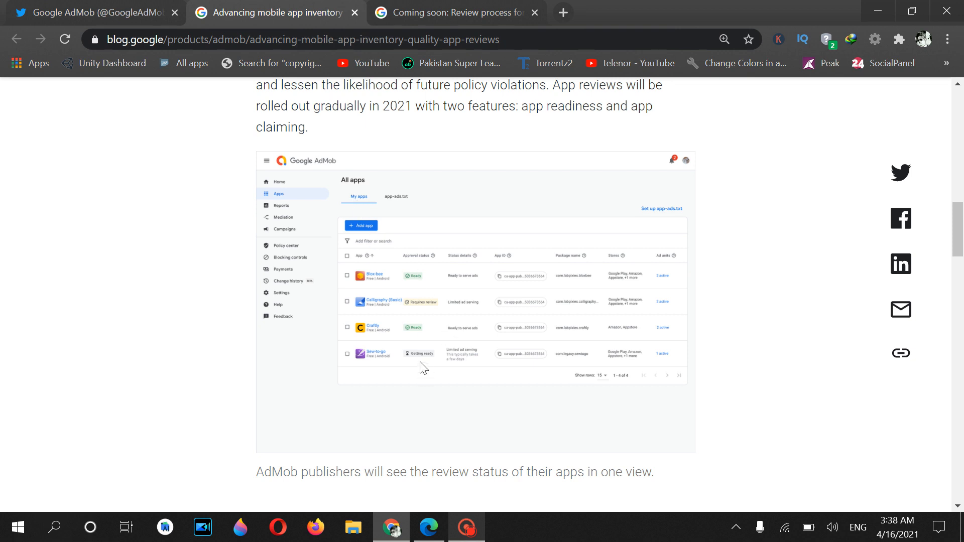
{"action": "mouse_move", "coordinate": [374, 287]}
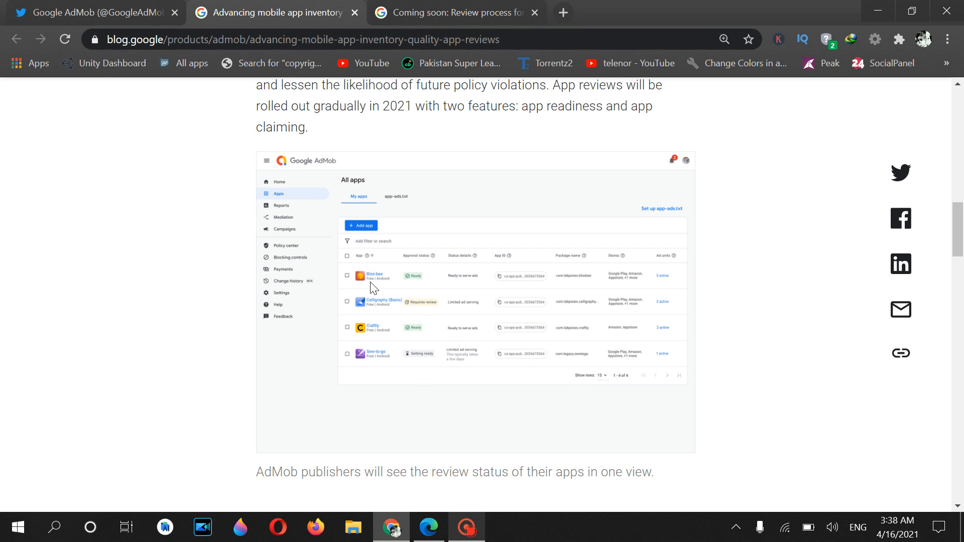
{"action": "mouse_move", "coordinate": [417, 277]}
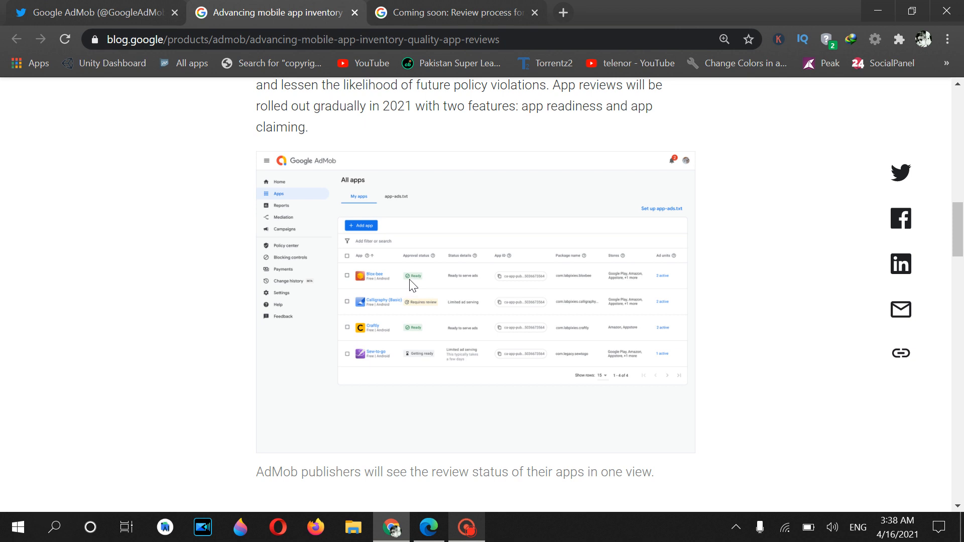
{"action": "mouse_move", "coordinate": [391, 295]}
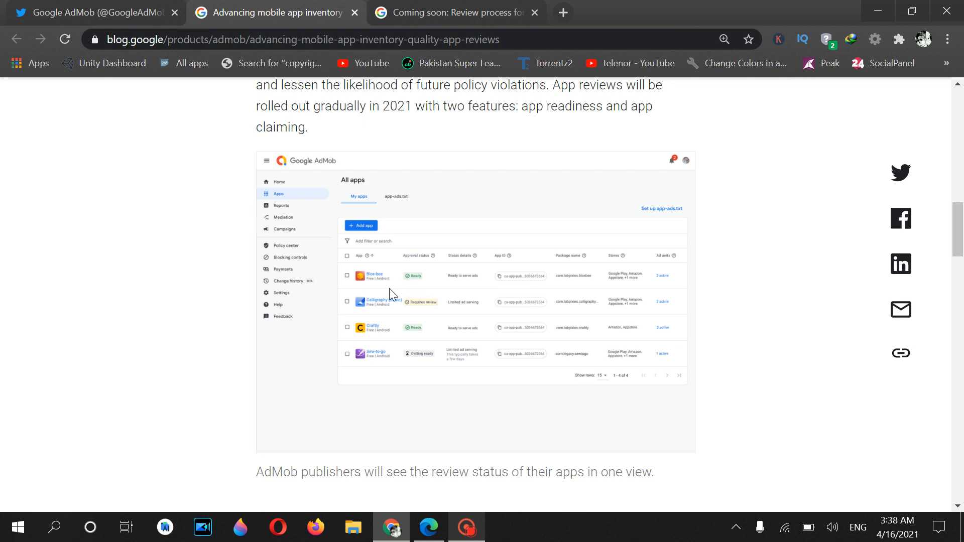
{"action": "mouse_move", "coordinate": [428, 317]}
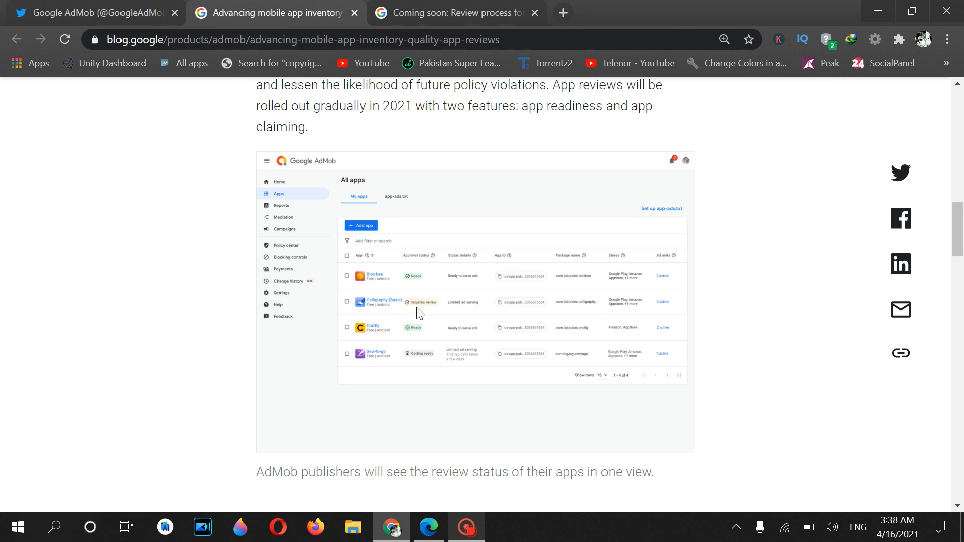
{"action": "mouse_move", "coordinate": [429, 317]}
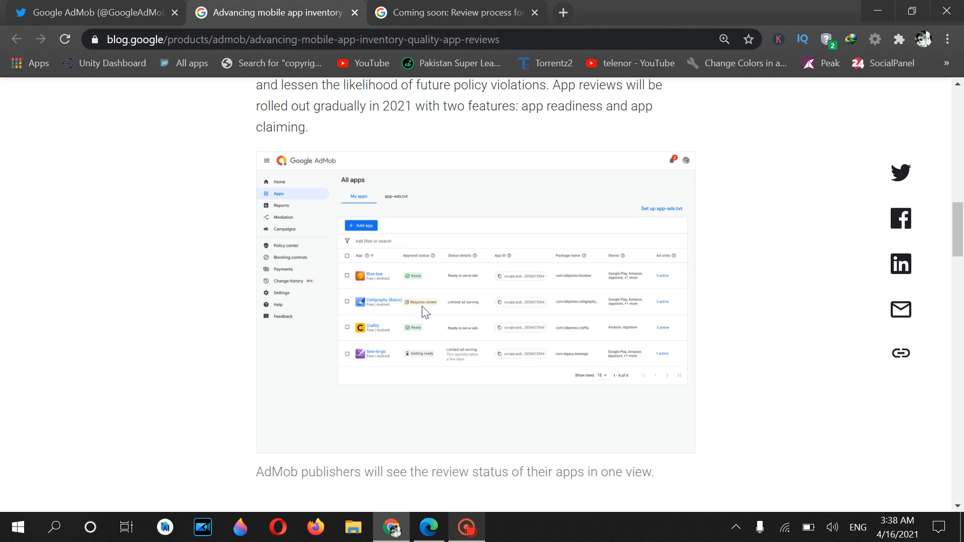
{"action": "mouse_move", "coordinate": [384, 362]}
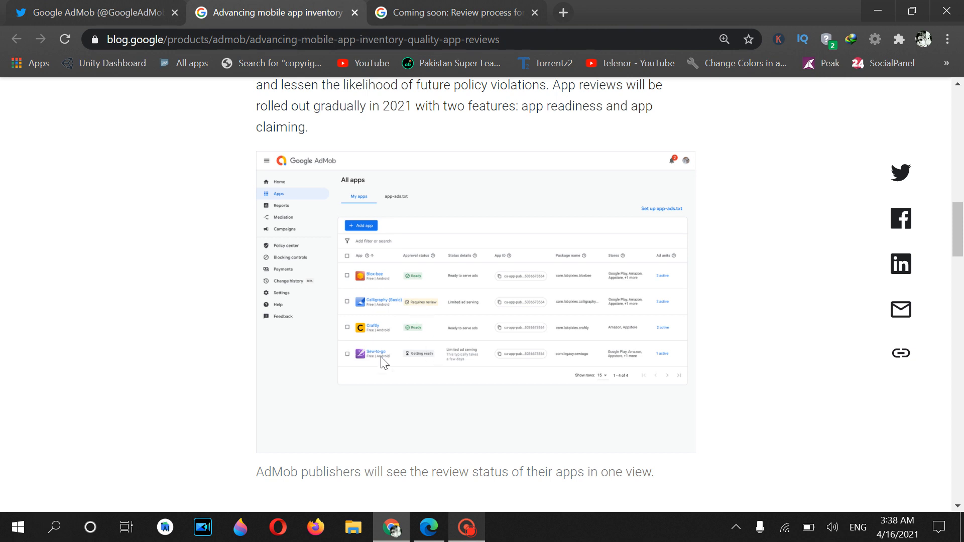
{"action": "mouse_move", "coordinate": [413, 365]}
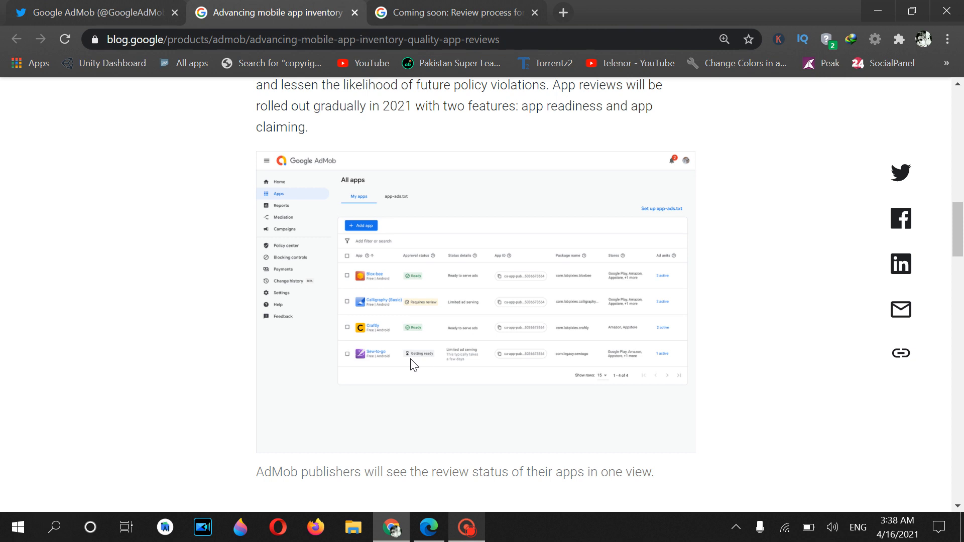
{"action": "mouse_move", "coordinate": [423, 360]}
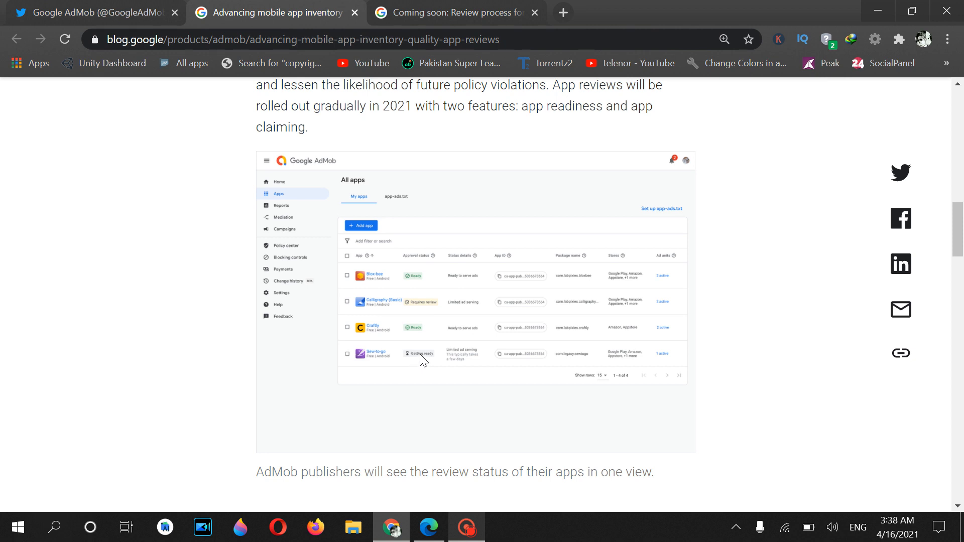
{"action": "mouse_move", "coordinate": [446, 372]}
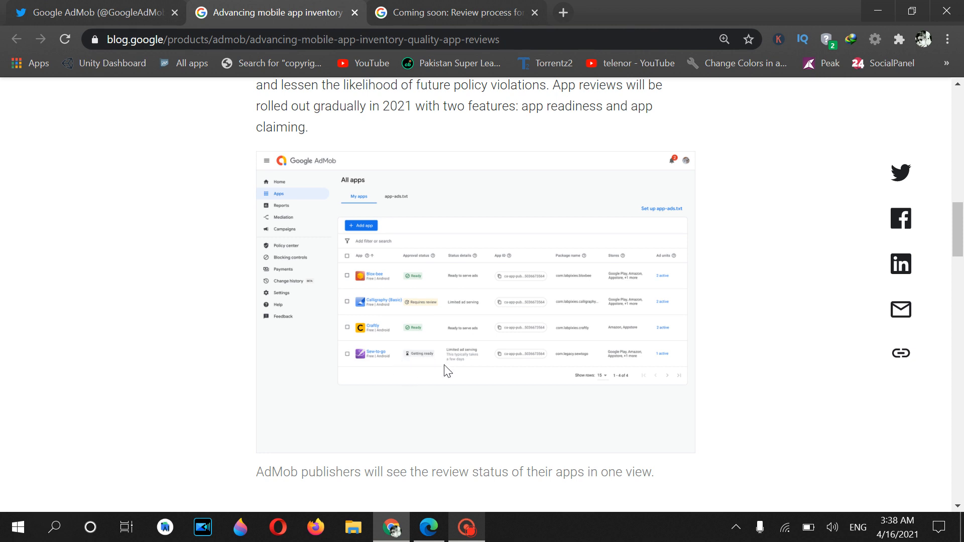
Scroll past the Ad Manager screenshot to App readiness and App claiming, then back up slightly
{"action": "scroll", "scroll_direction": "down", "scroll_amount": 3}
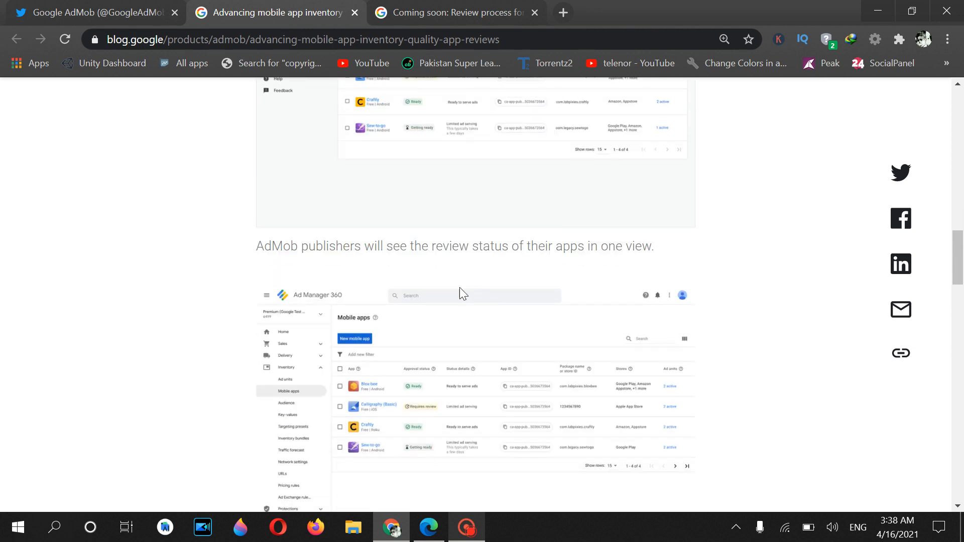
{"action": "scroll", "scroll_direction": "down", "scroll_amount": 3}
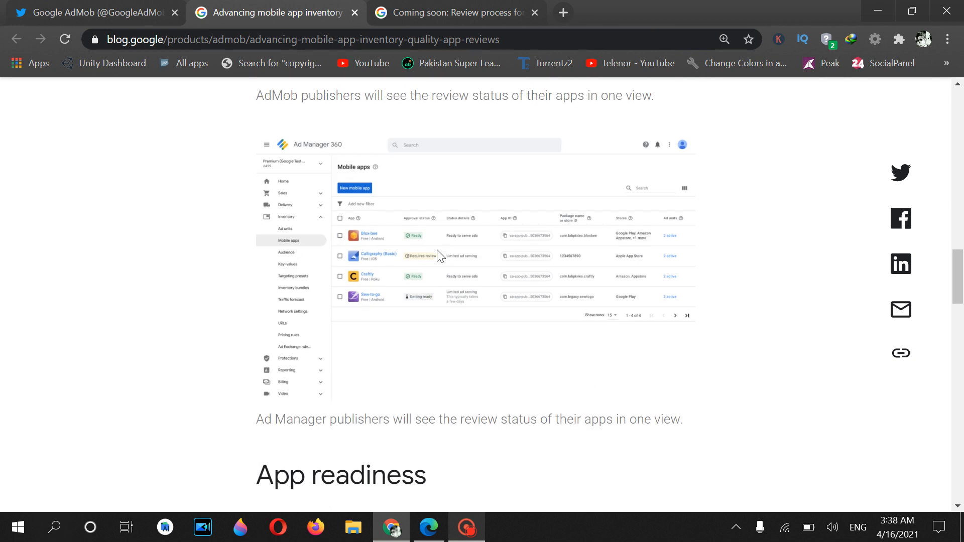
{"action": "mouse_move", "coordinate": [584, 231]}
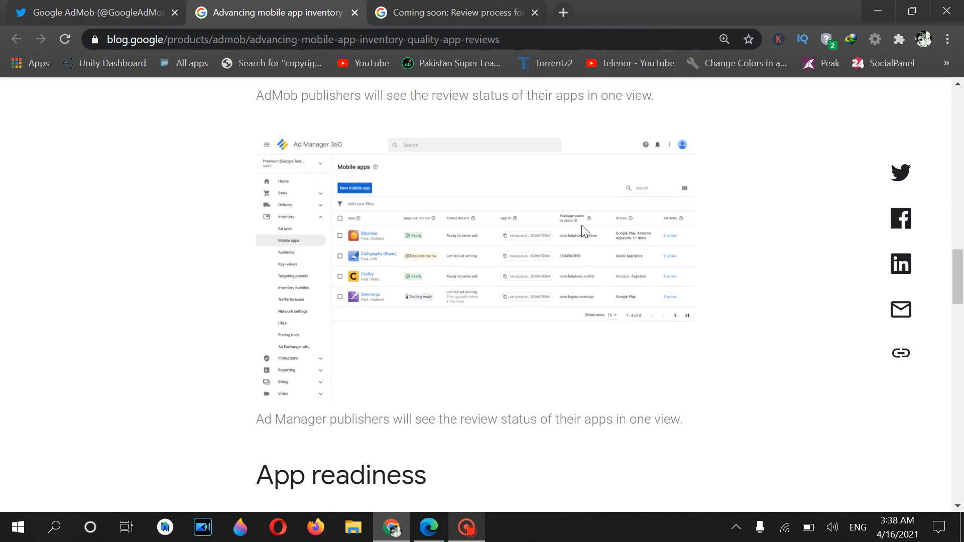
{"action": "scroll", "scroll_direction": "down", "scroll_amount": 3}
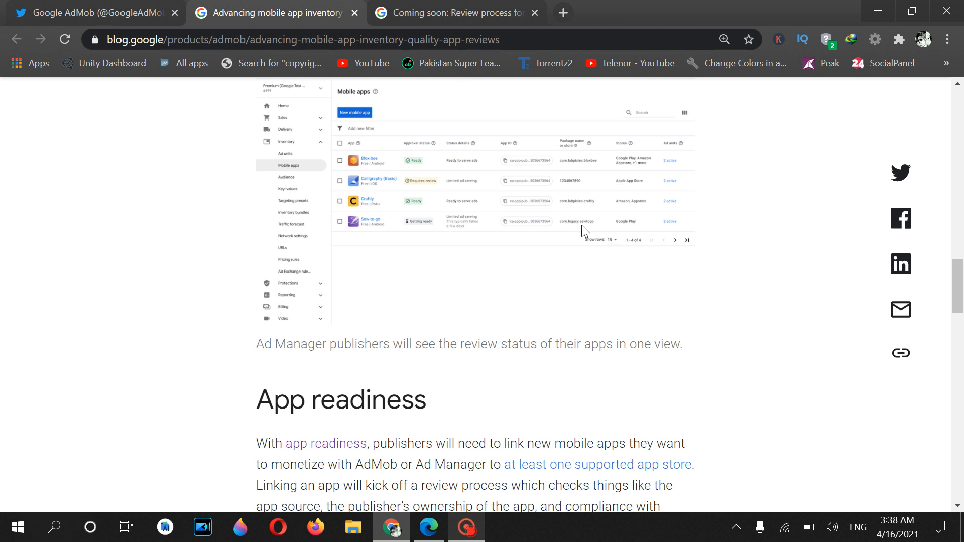
{"action": "scroll", "scroll_direction": "down", "scroll_amount": 3}
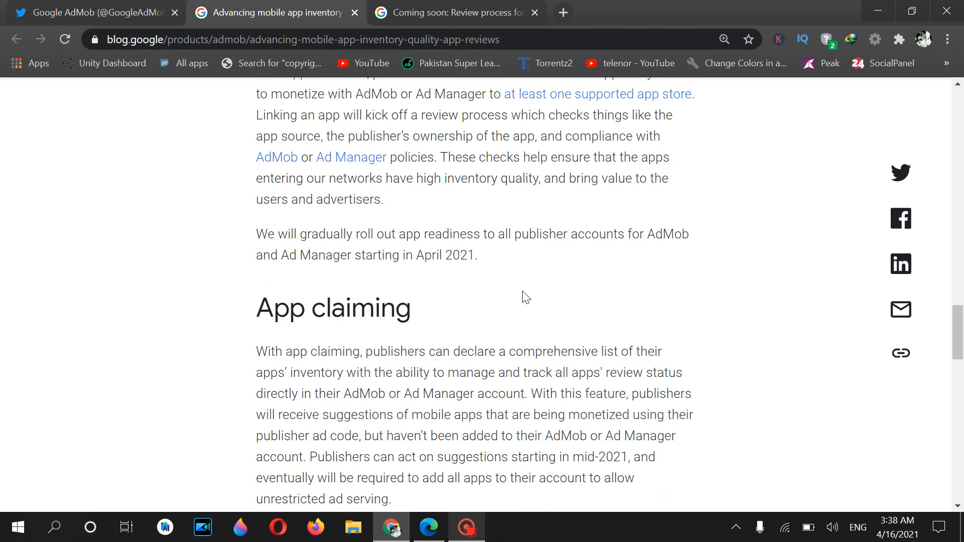
{"action": "scroll", "scroll_direction": "down", "scroll_amount": 3}
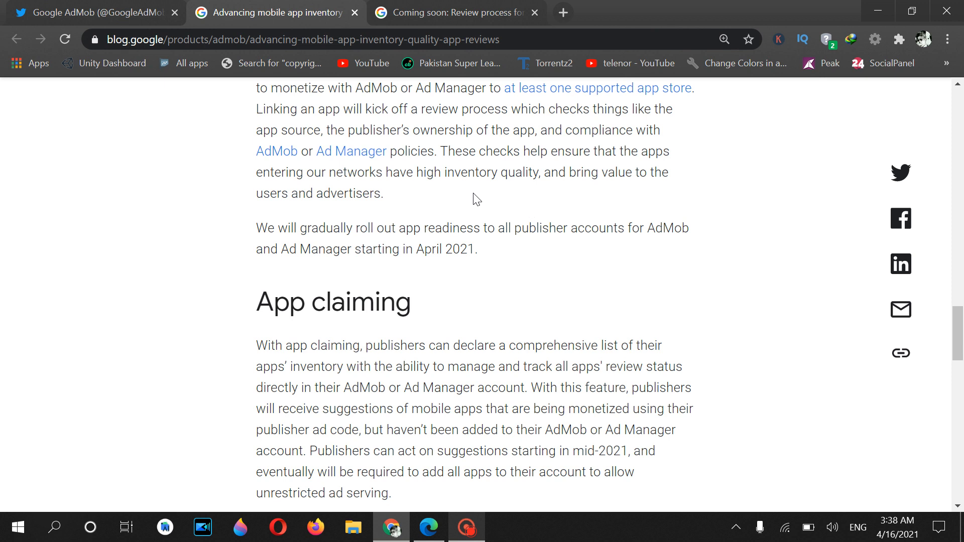
{"action": "scroll", "scroll_direction": "down", "scroll_amount": 3}
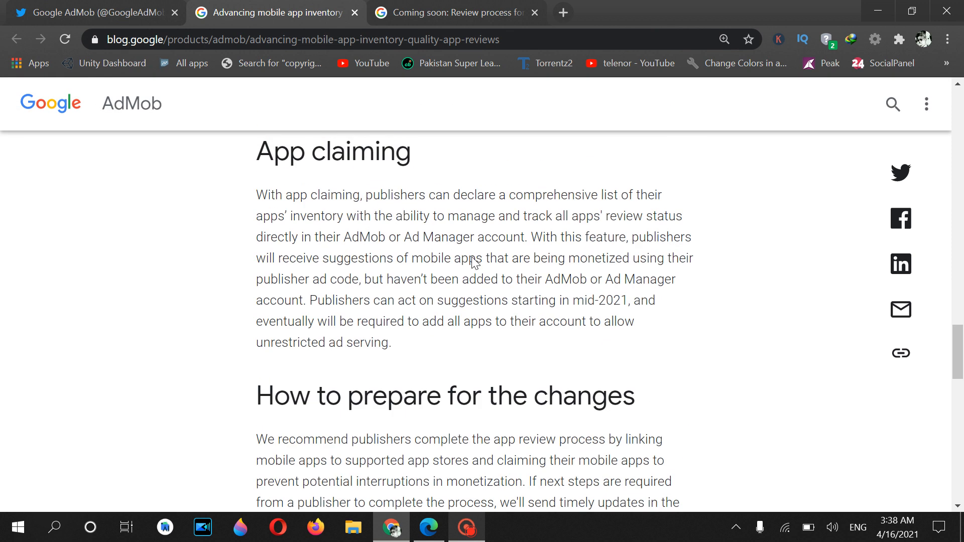
{"action": "scroll", "scroll_direction": "up", "scroll_amount": 3}
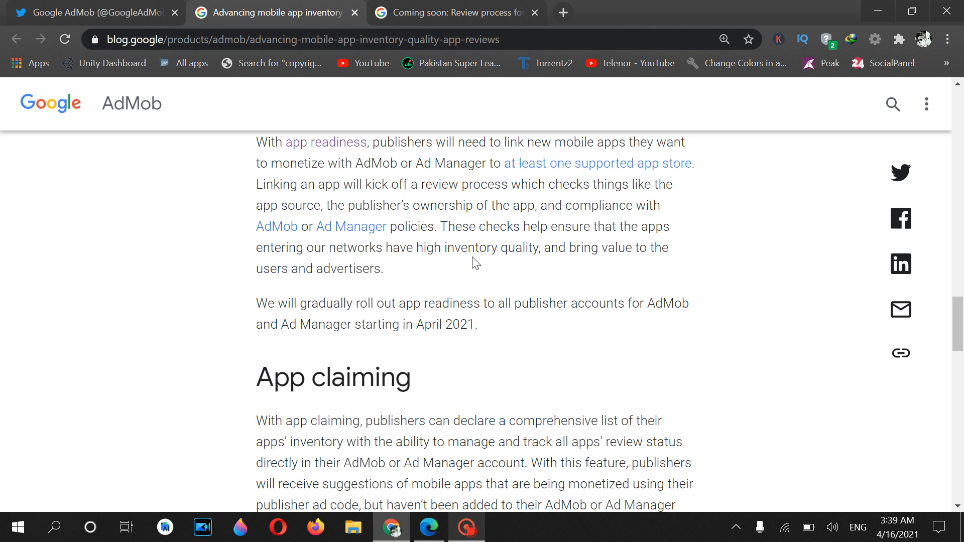